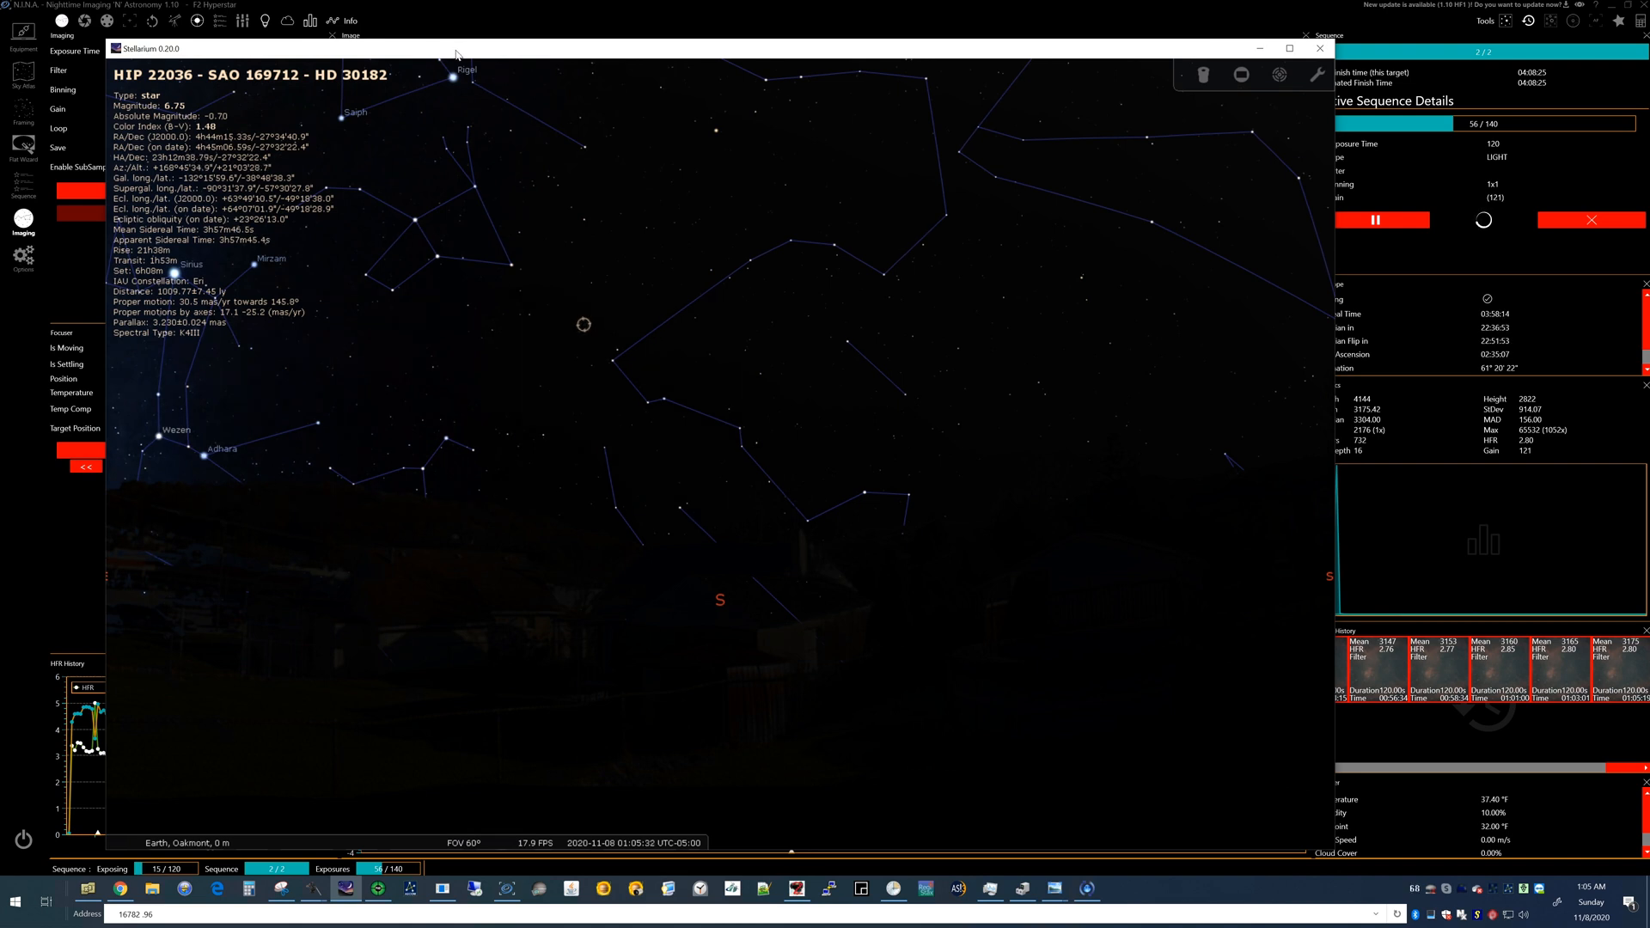
mouse_move(706, 330)
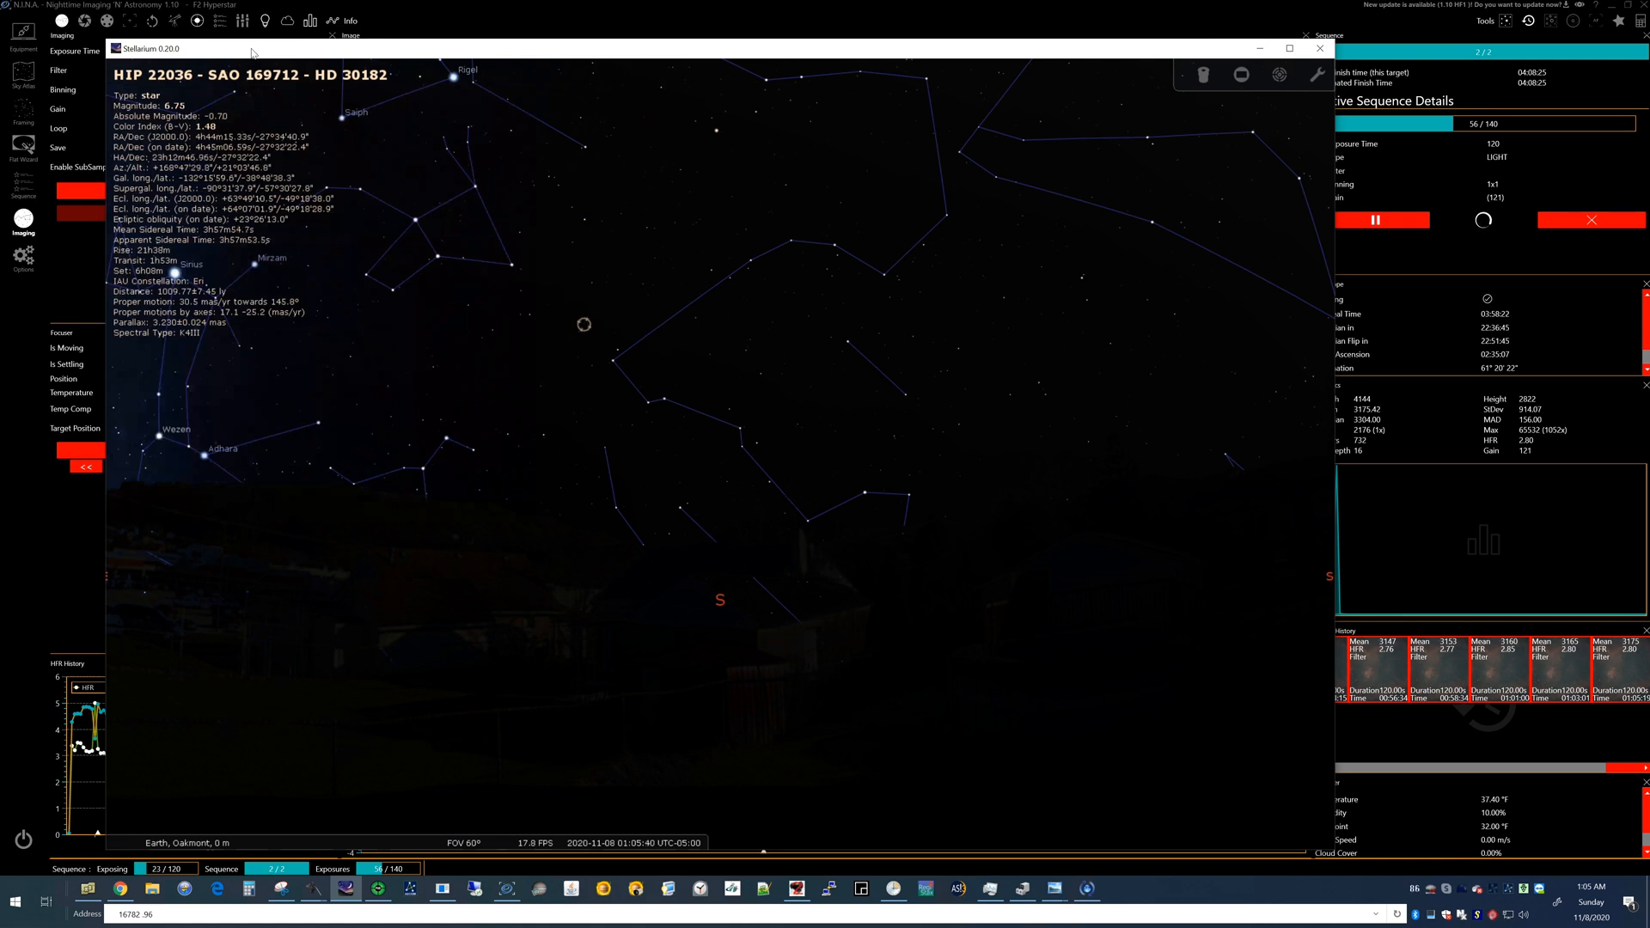
mouse_move(1044, 397)
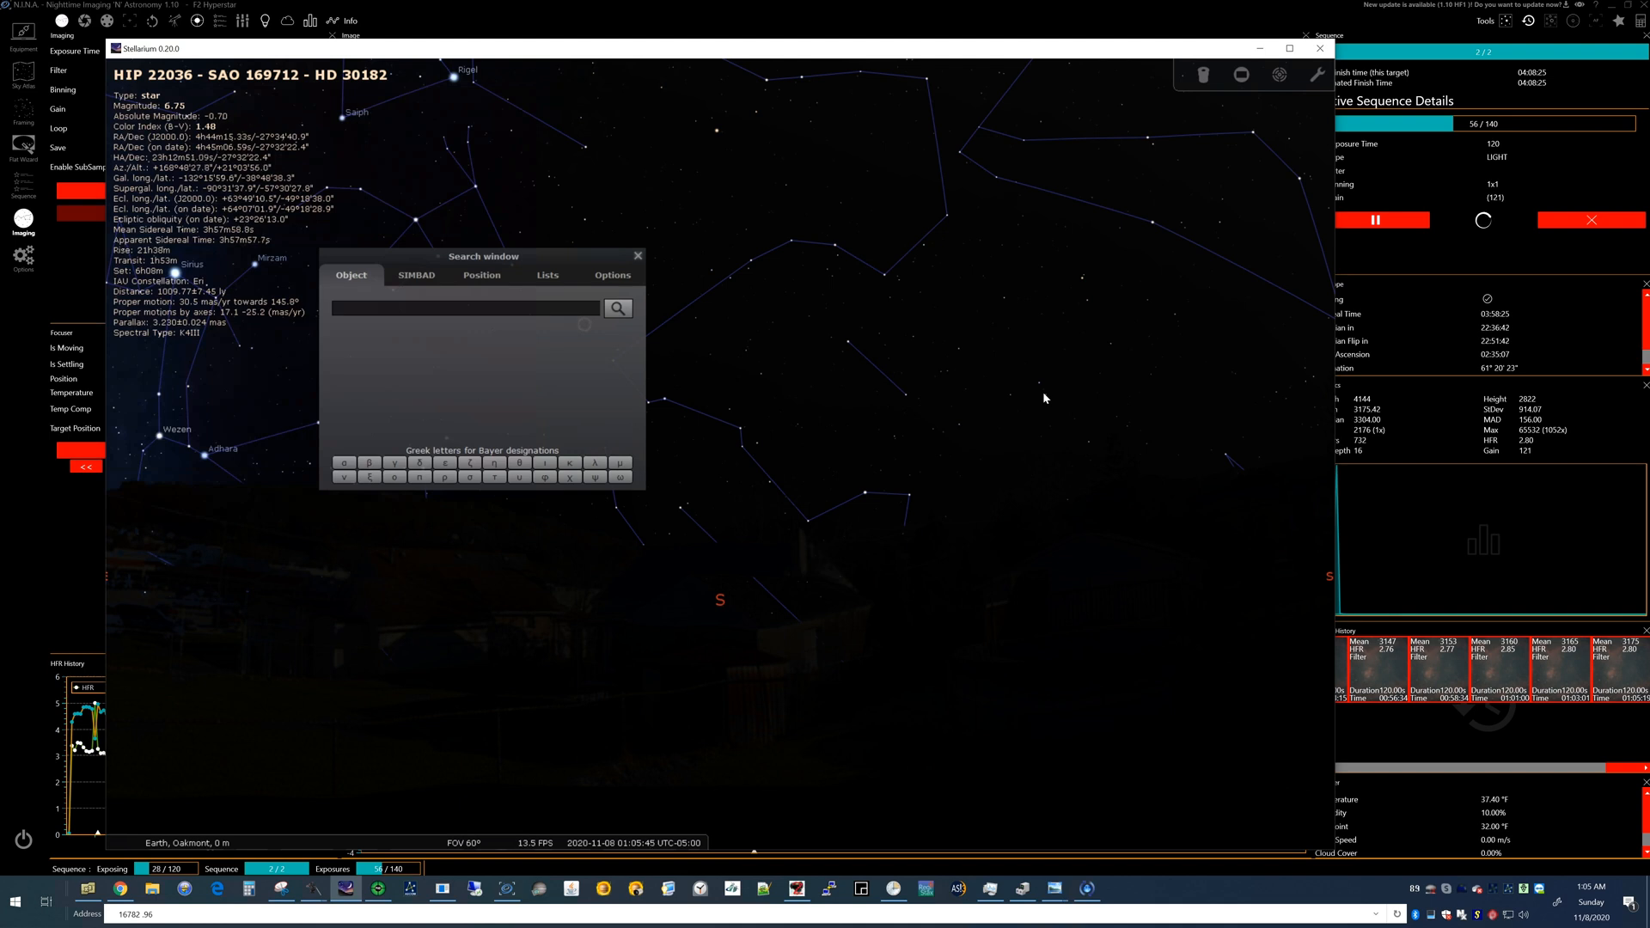
Step: Search for 'heart nebula' to centre the Stellarium sky view on IC 1805
type("heart")
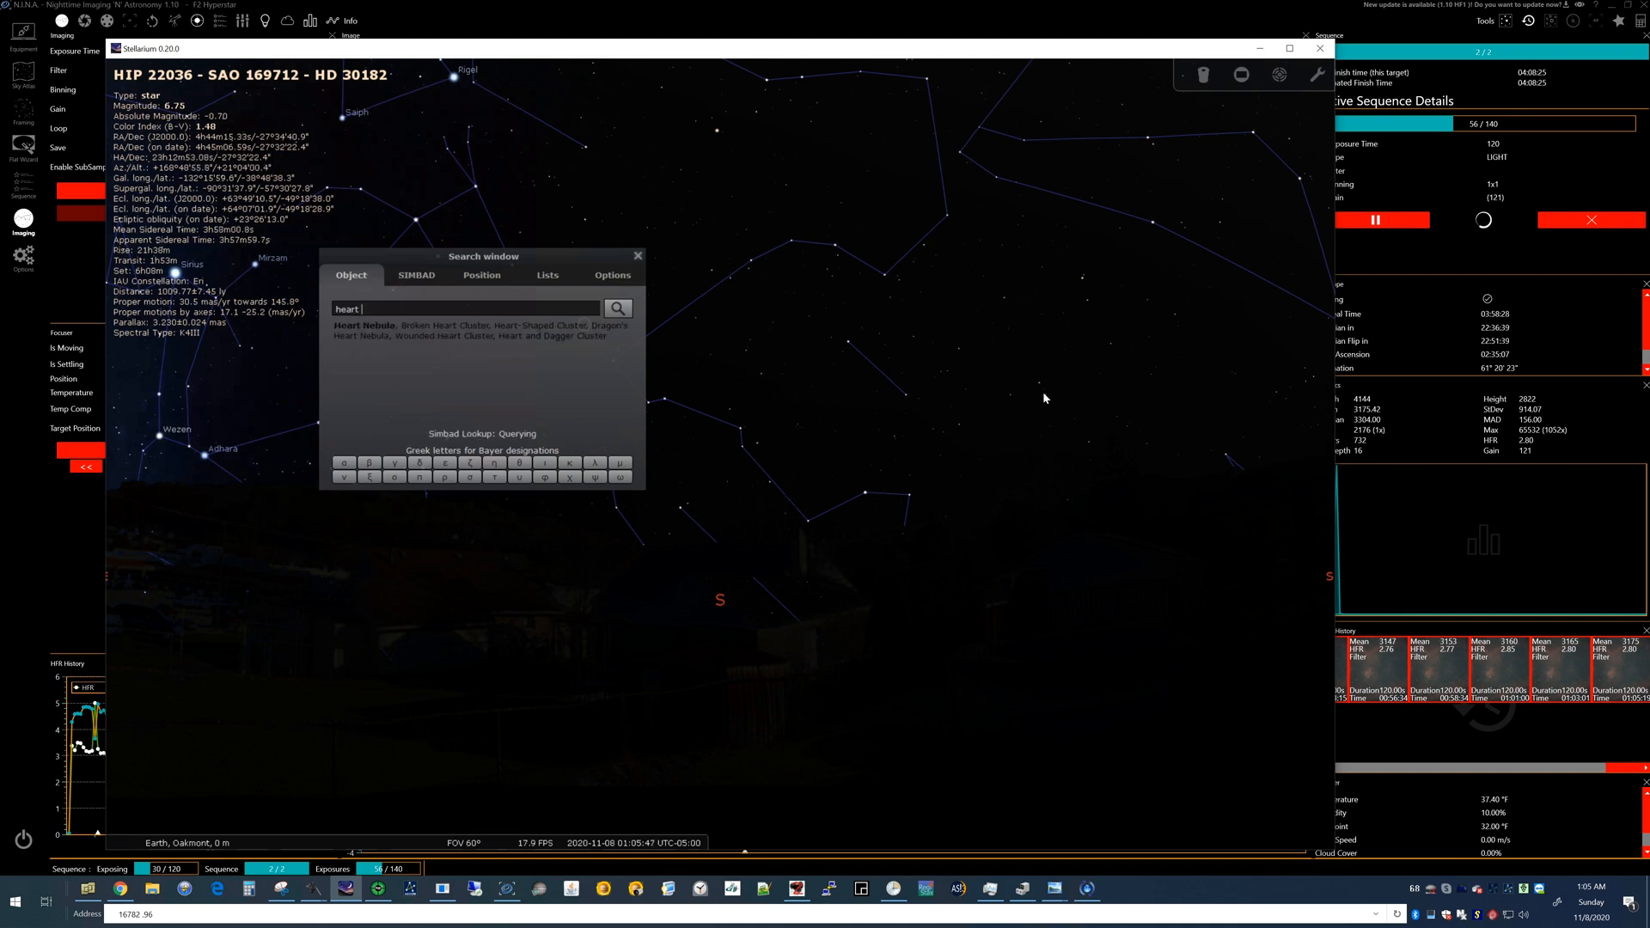
type("nebula")
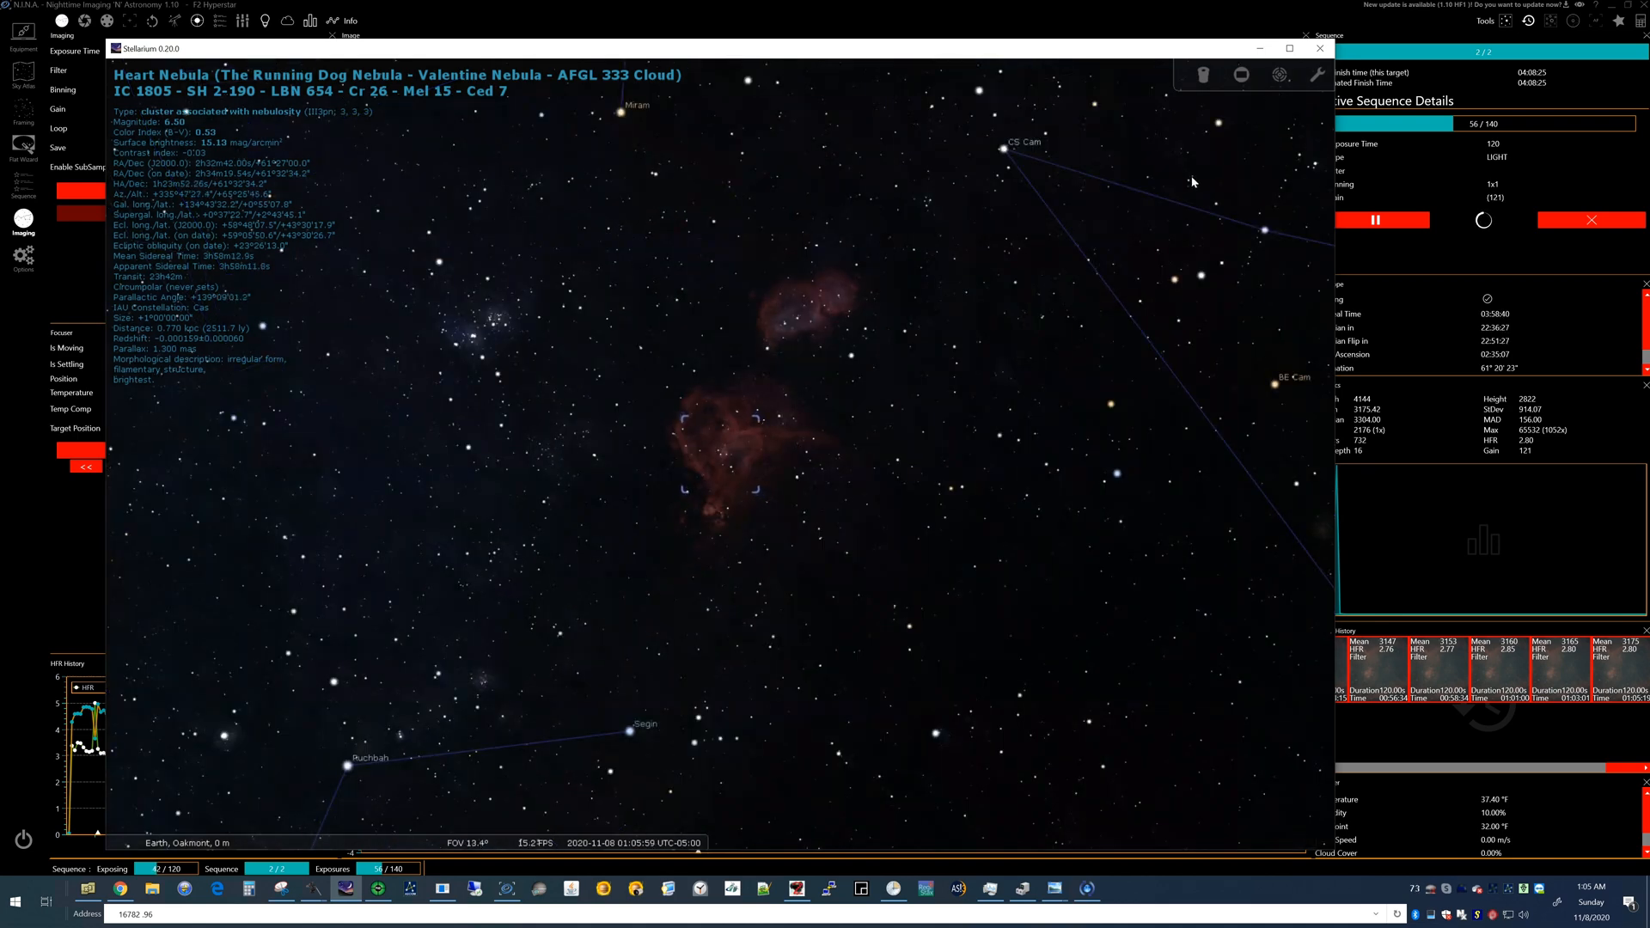
mouse_move(1257, 96)
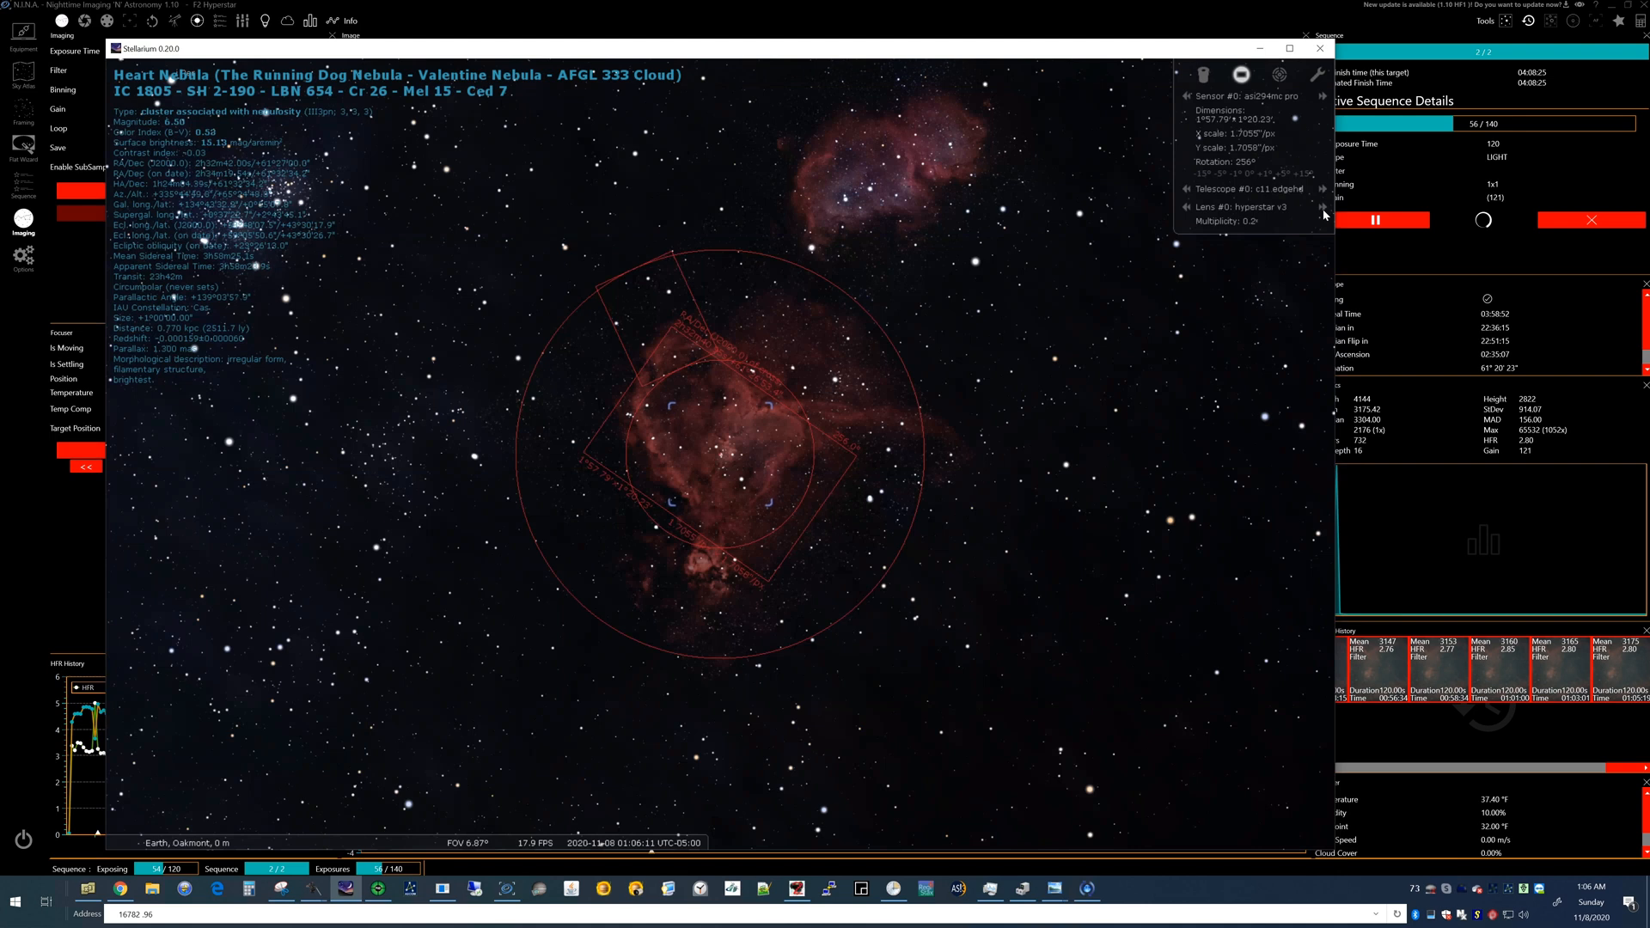
mouse_move(1323, 213)
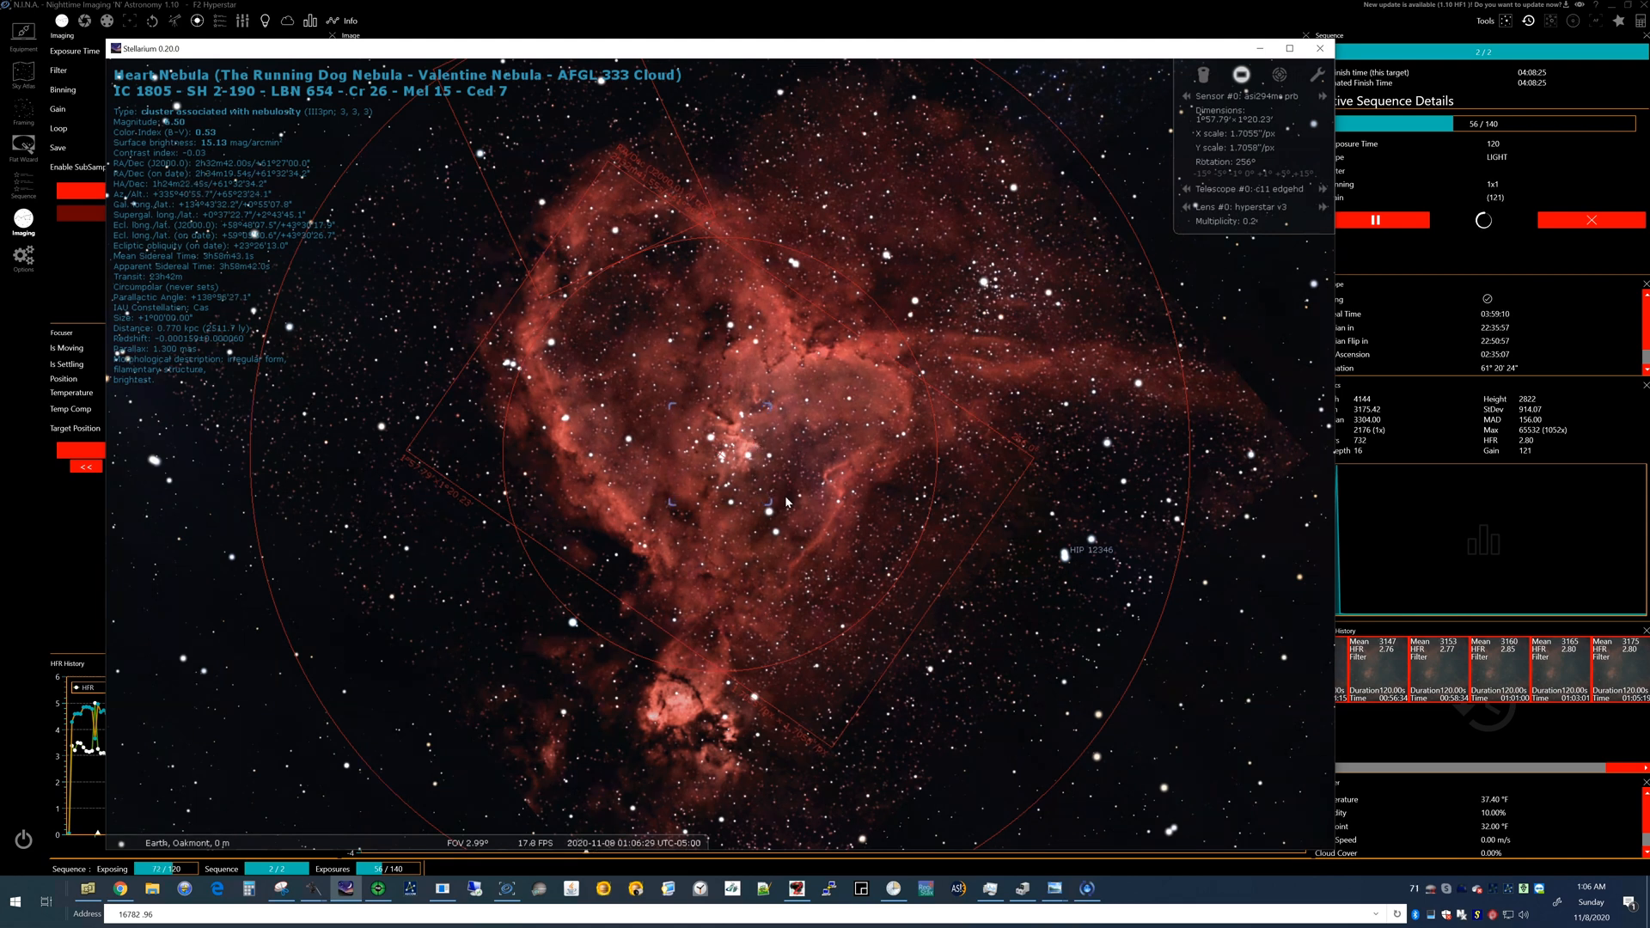
mouse_move(818, 289)
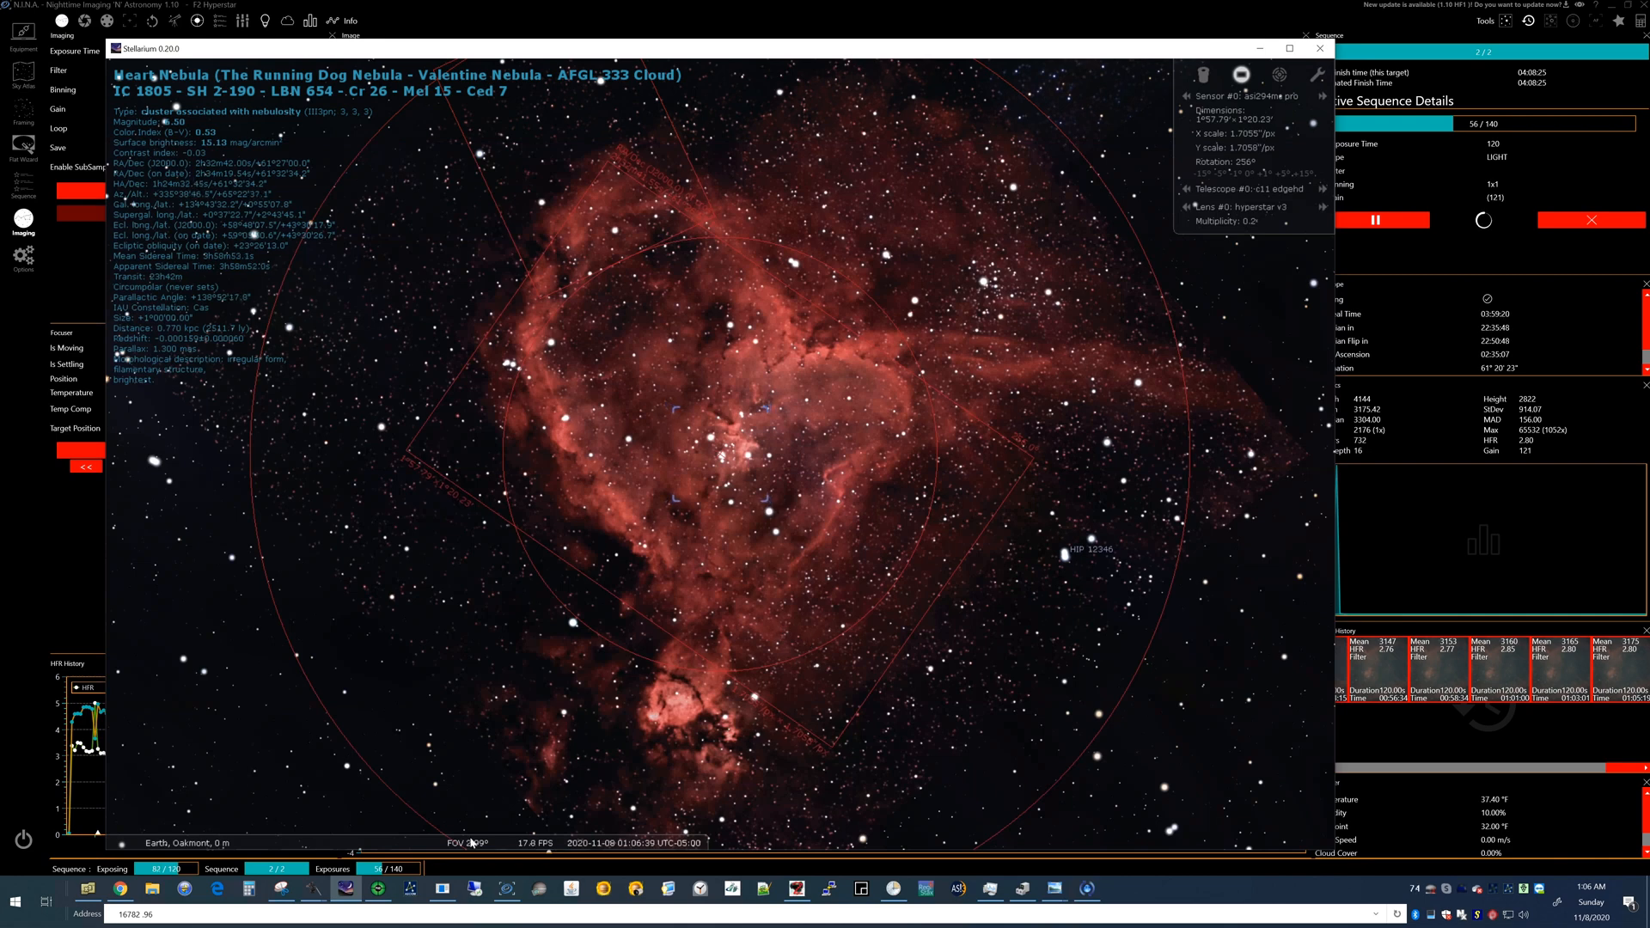
mouse_move(505, 888)
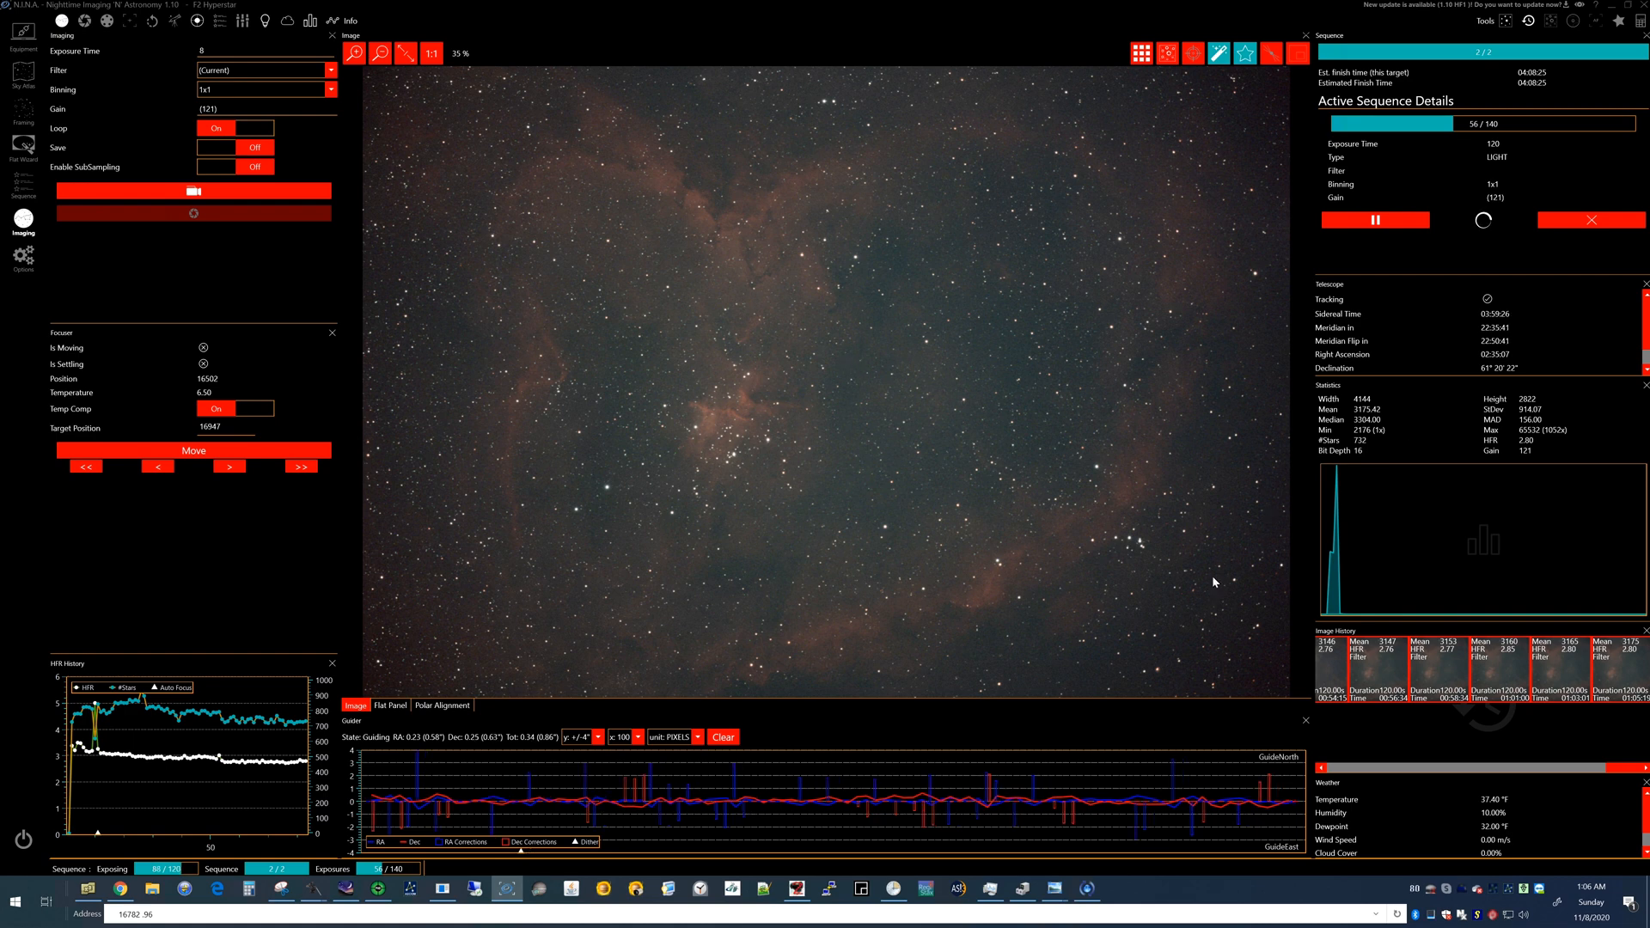
mouse_move(852, 298)
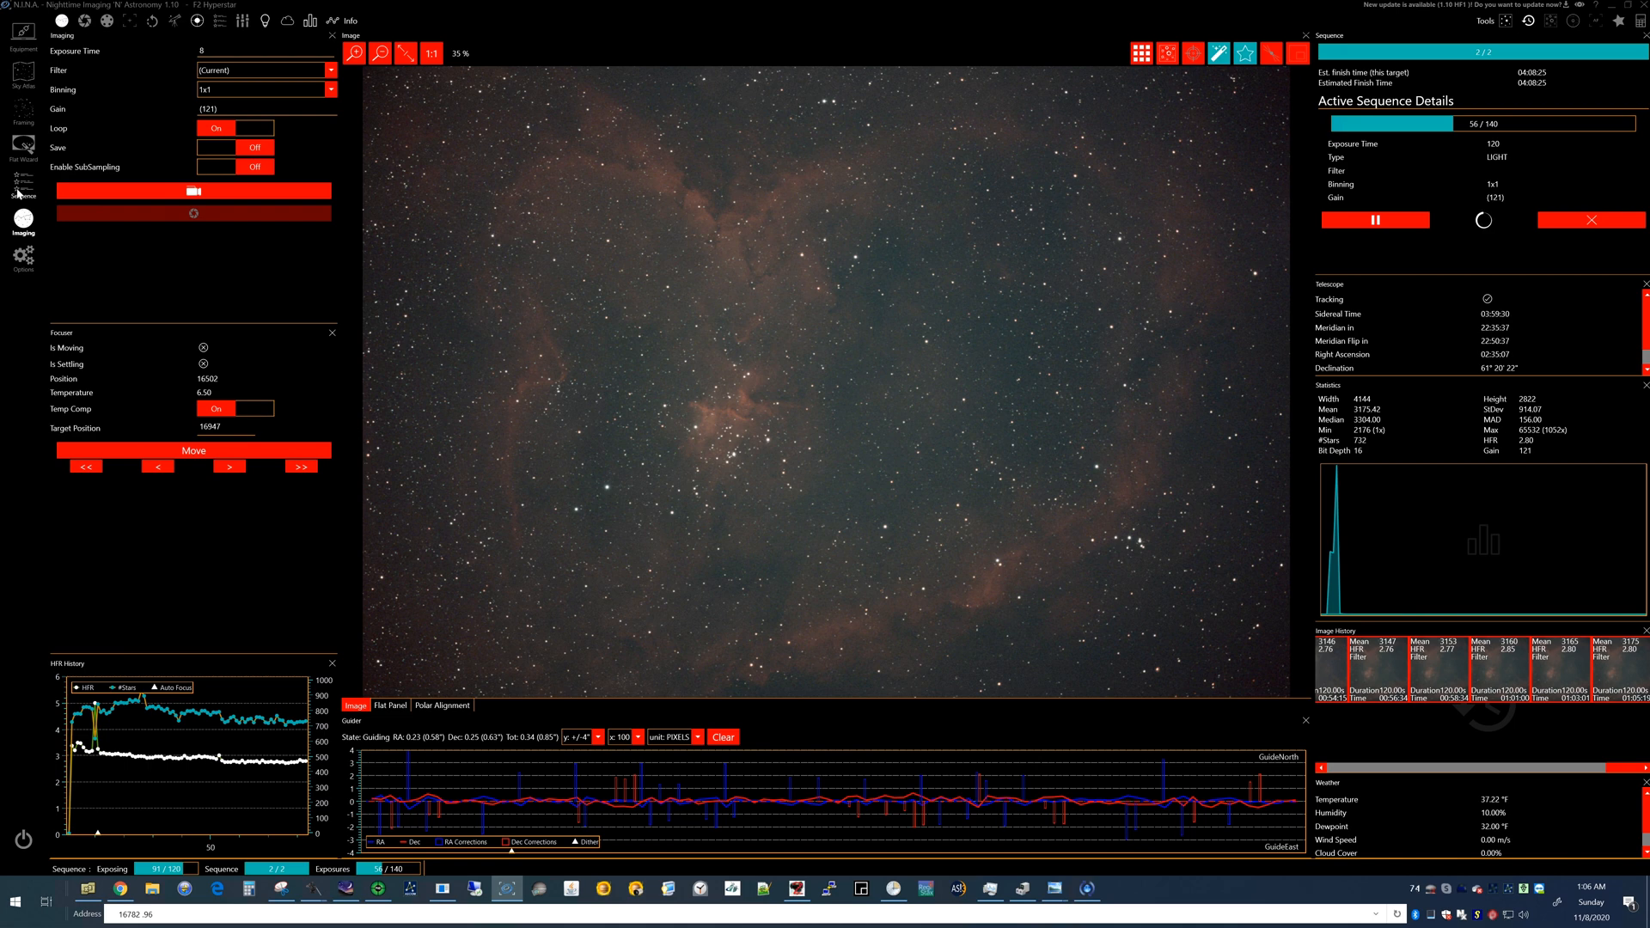
Step: Show the running imaging sequence in N.I.N.A.'s Sequence view
left_click(22, 187)
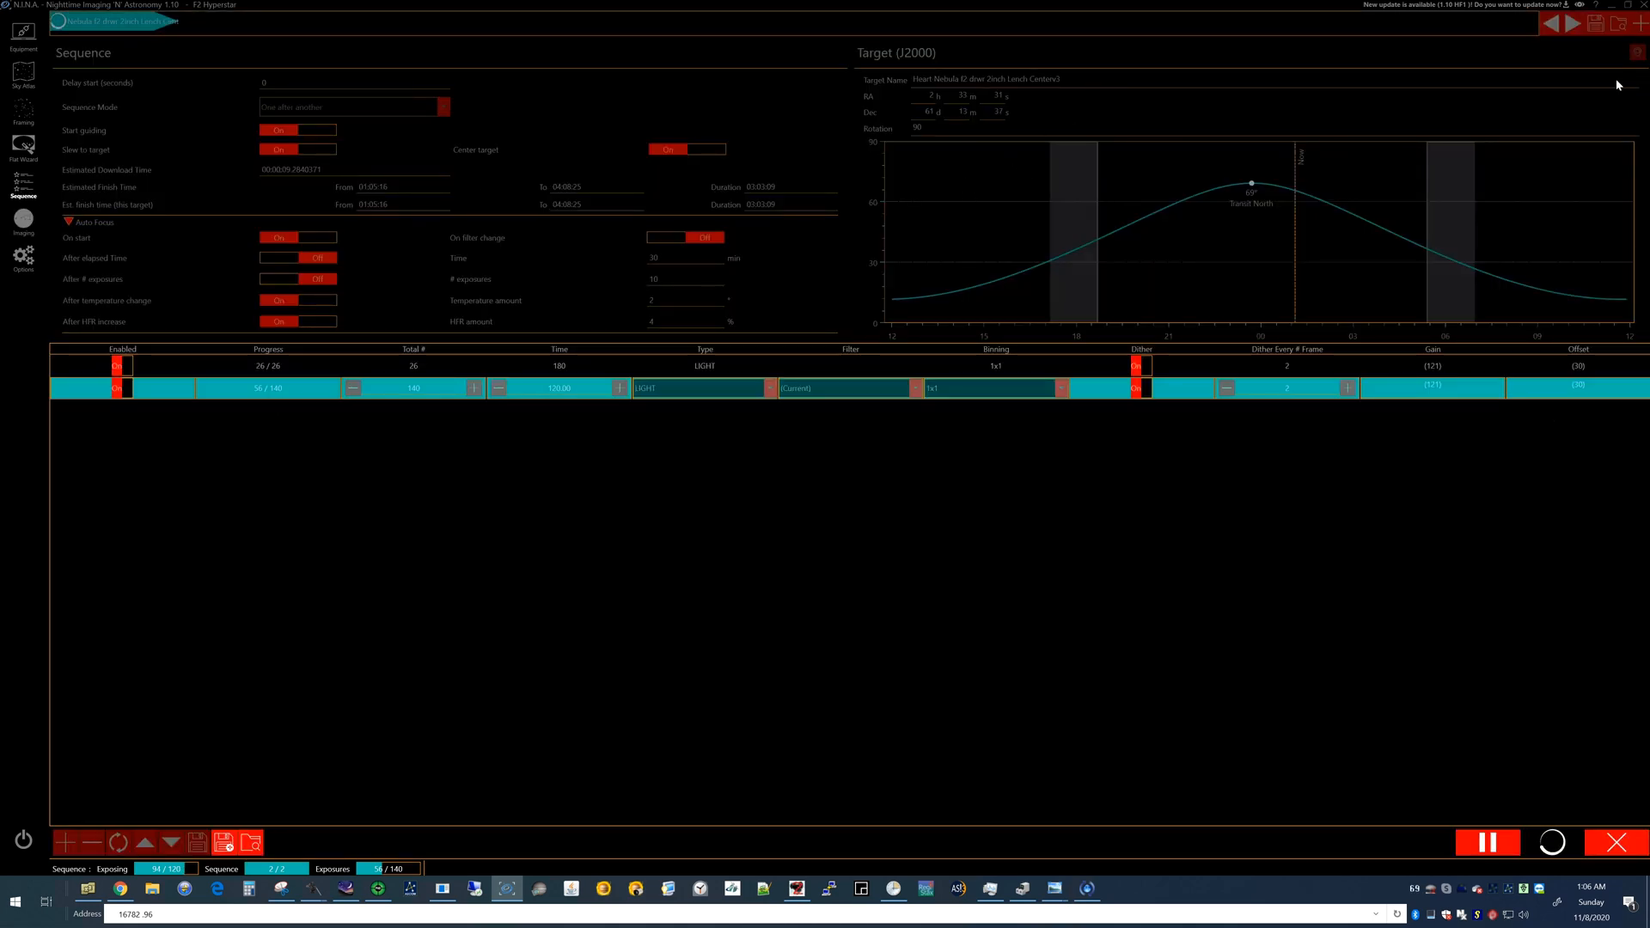
mouse_move(1076, 88)
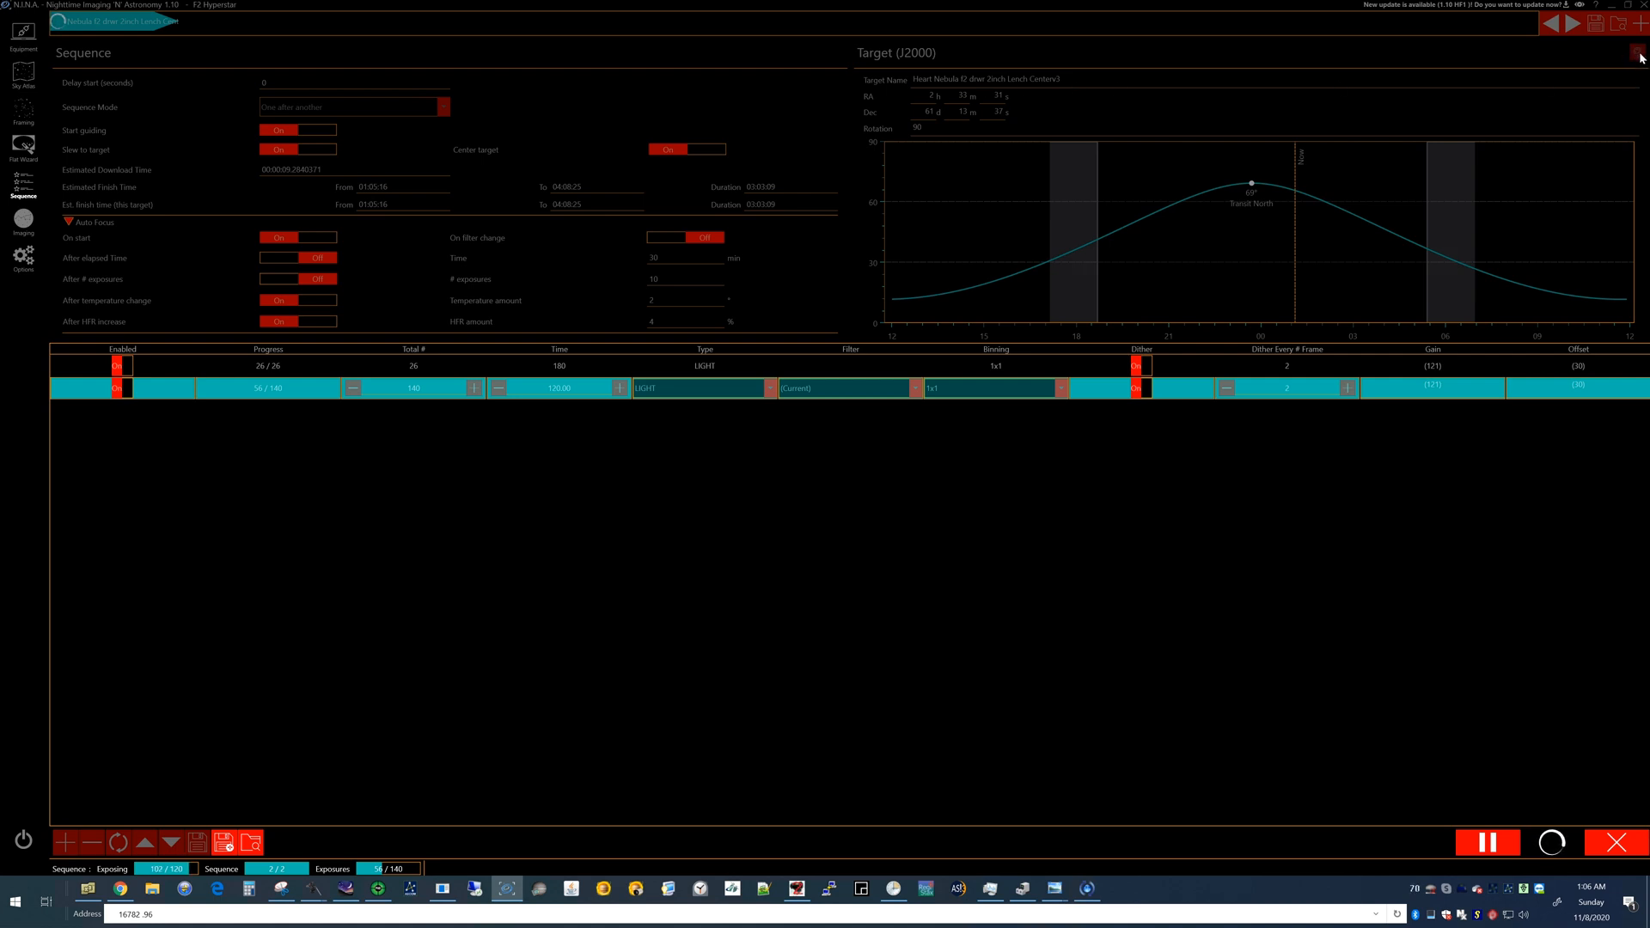
mouse_move(883, 101)
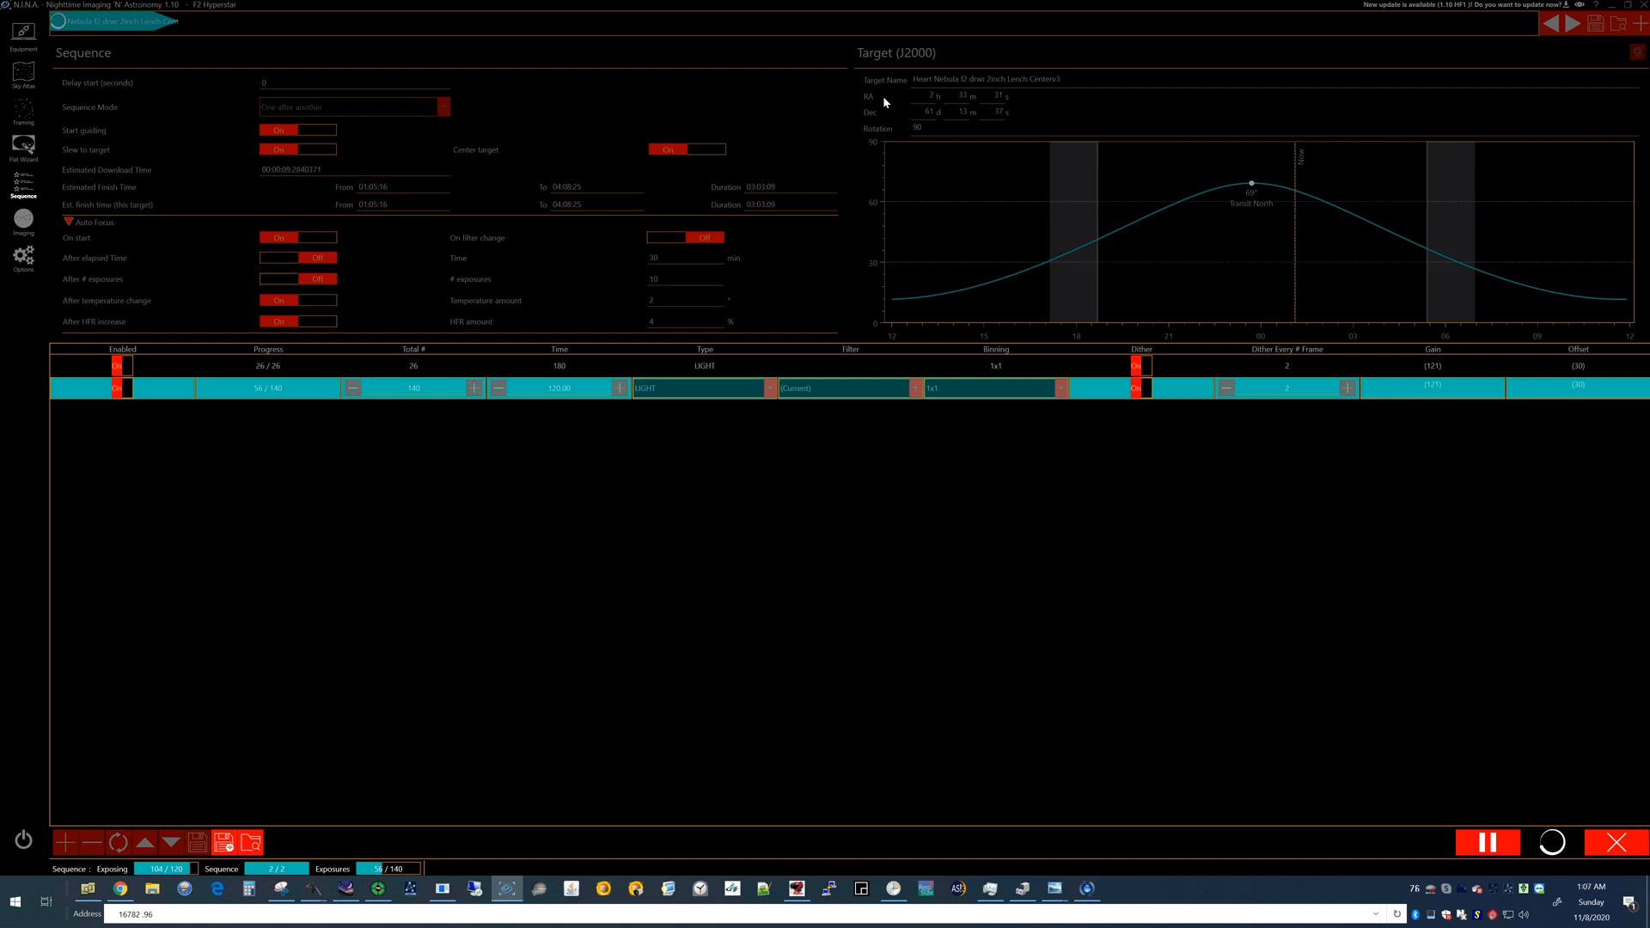
mouse_move(1108, 194)
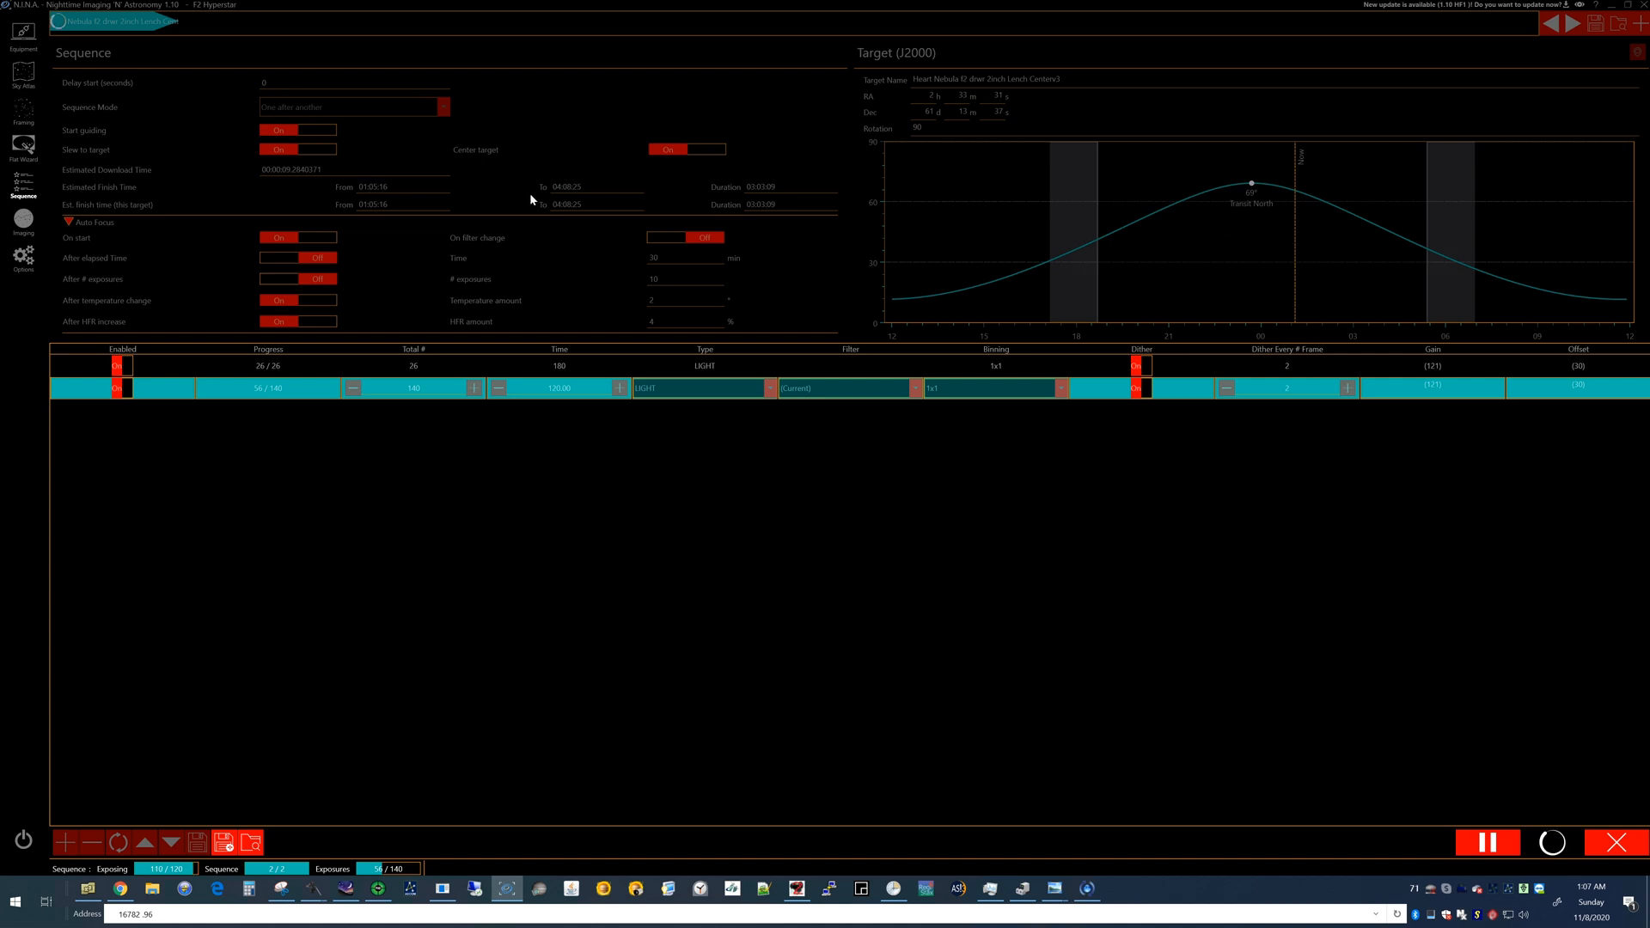
mouse_move(356, 357)
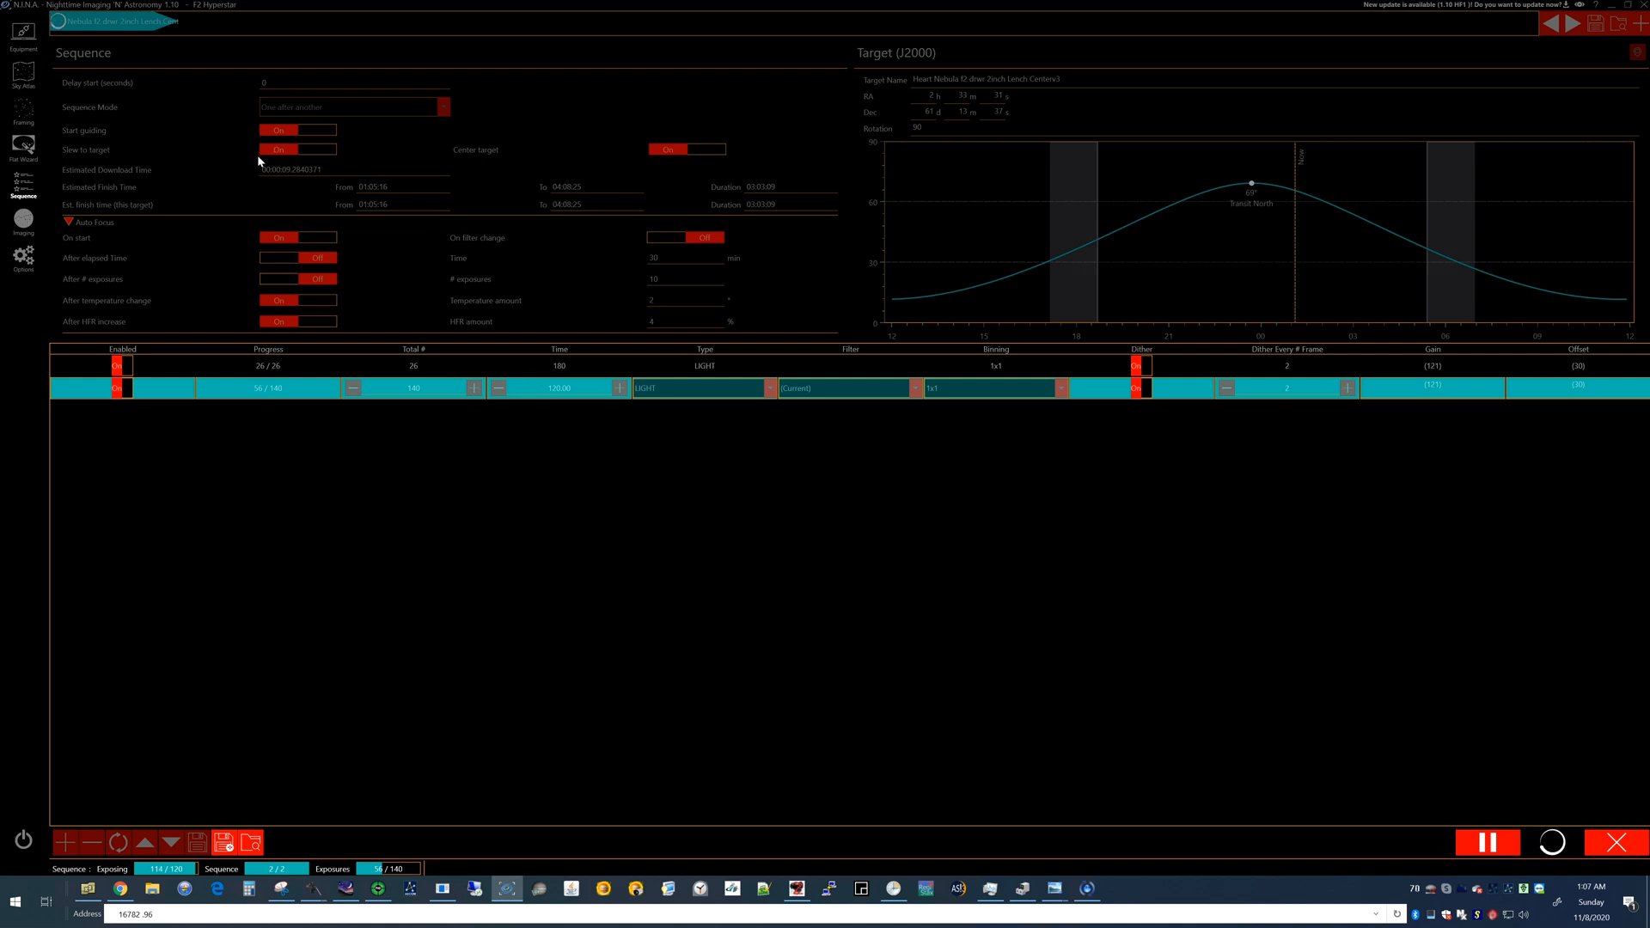
mouse_move(270, 138)
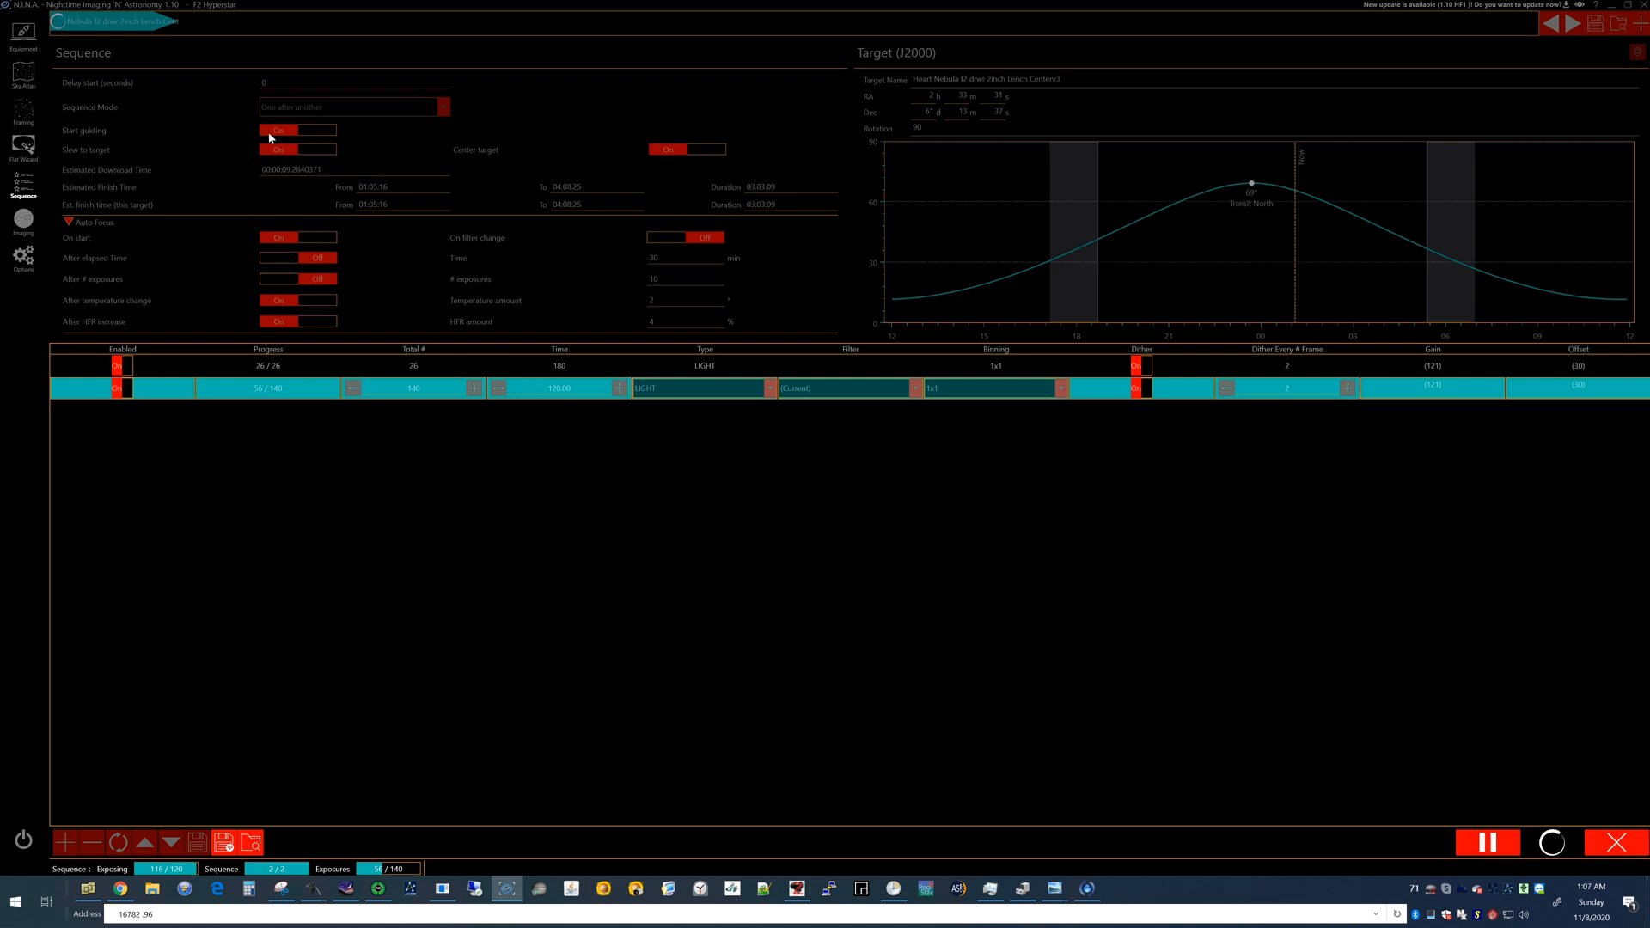
mouse_move(429, 156)
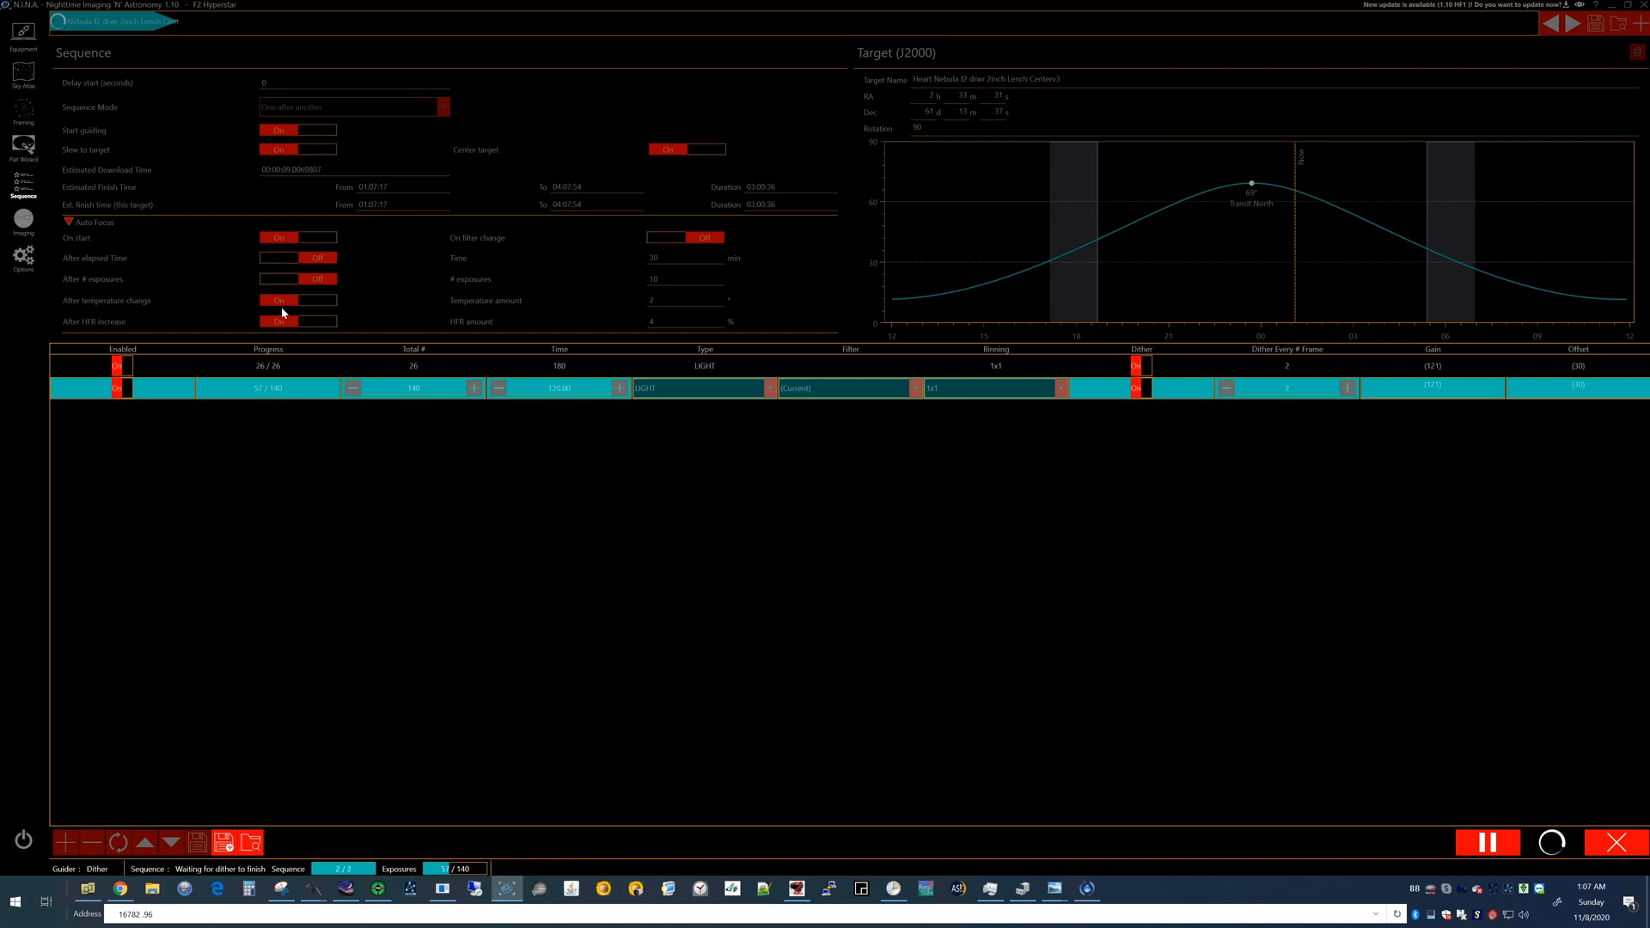
mouse_move(280, 323)
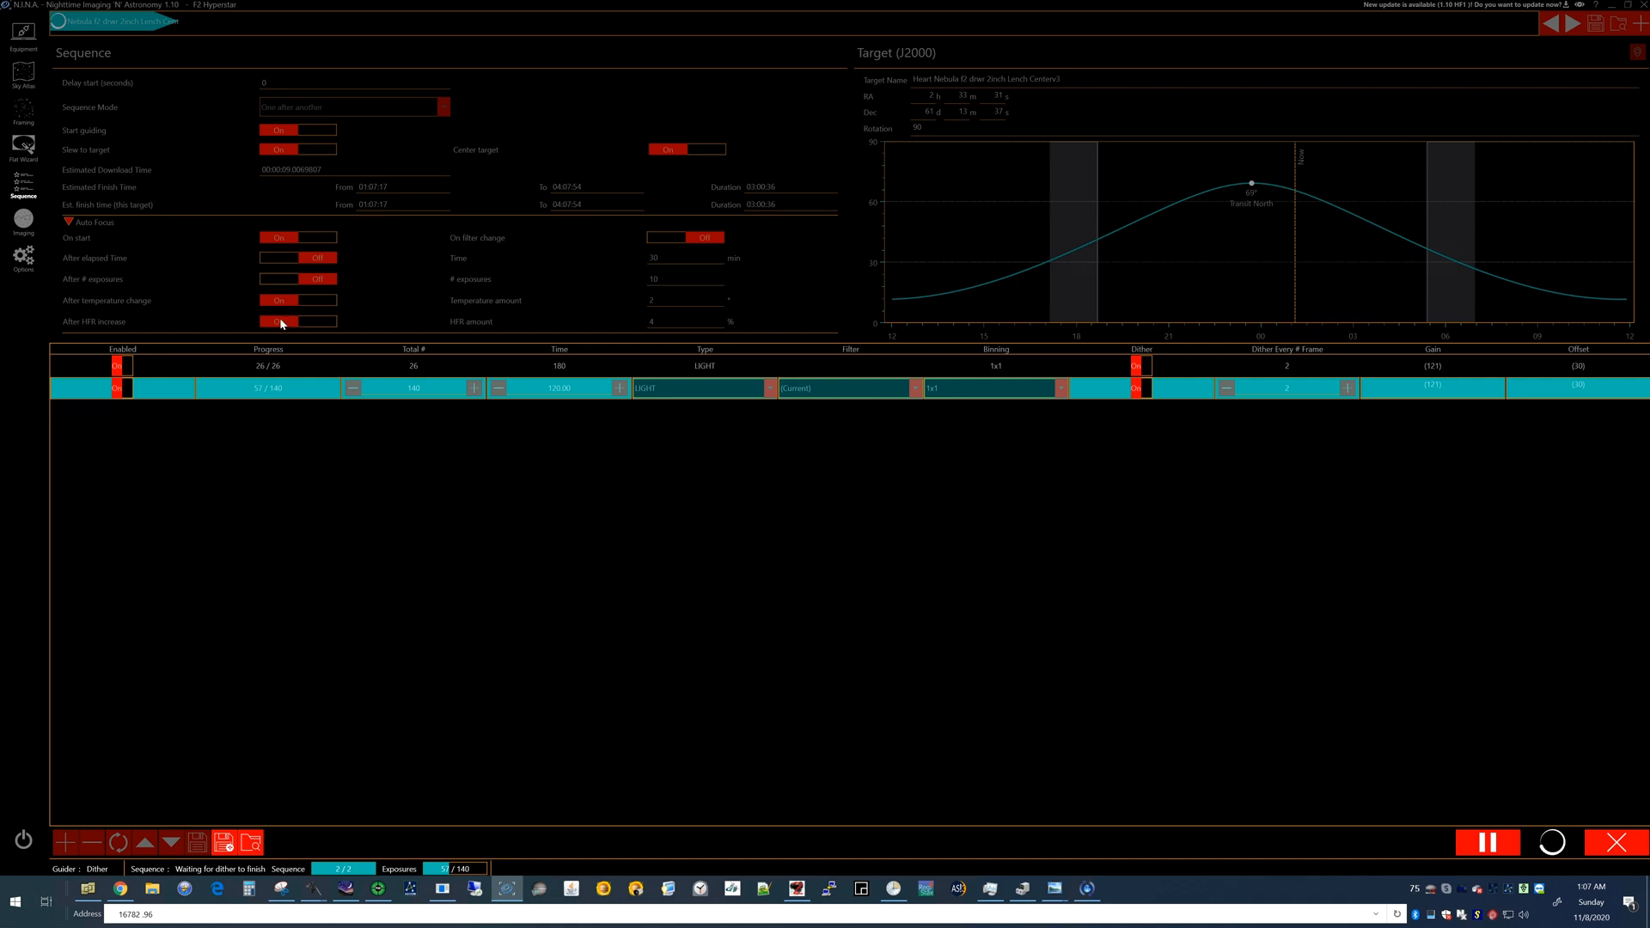
mouse_move(677, 325)
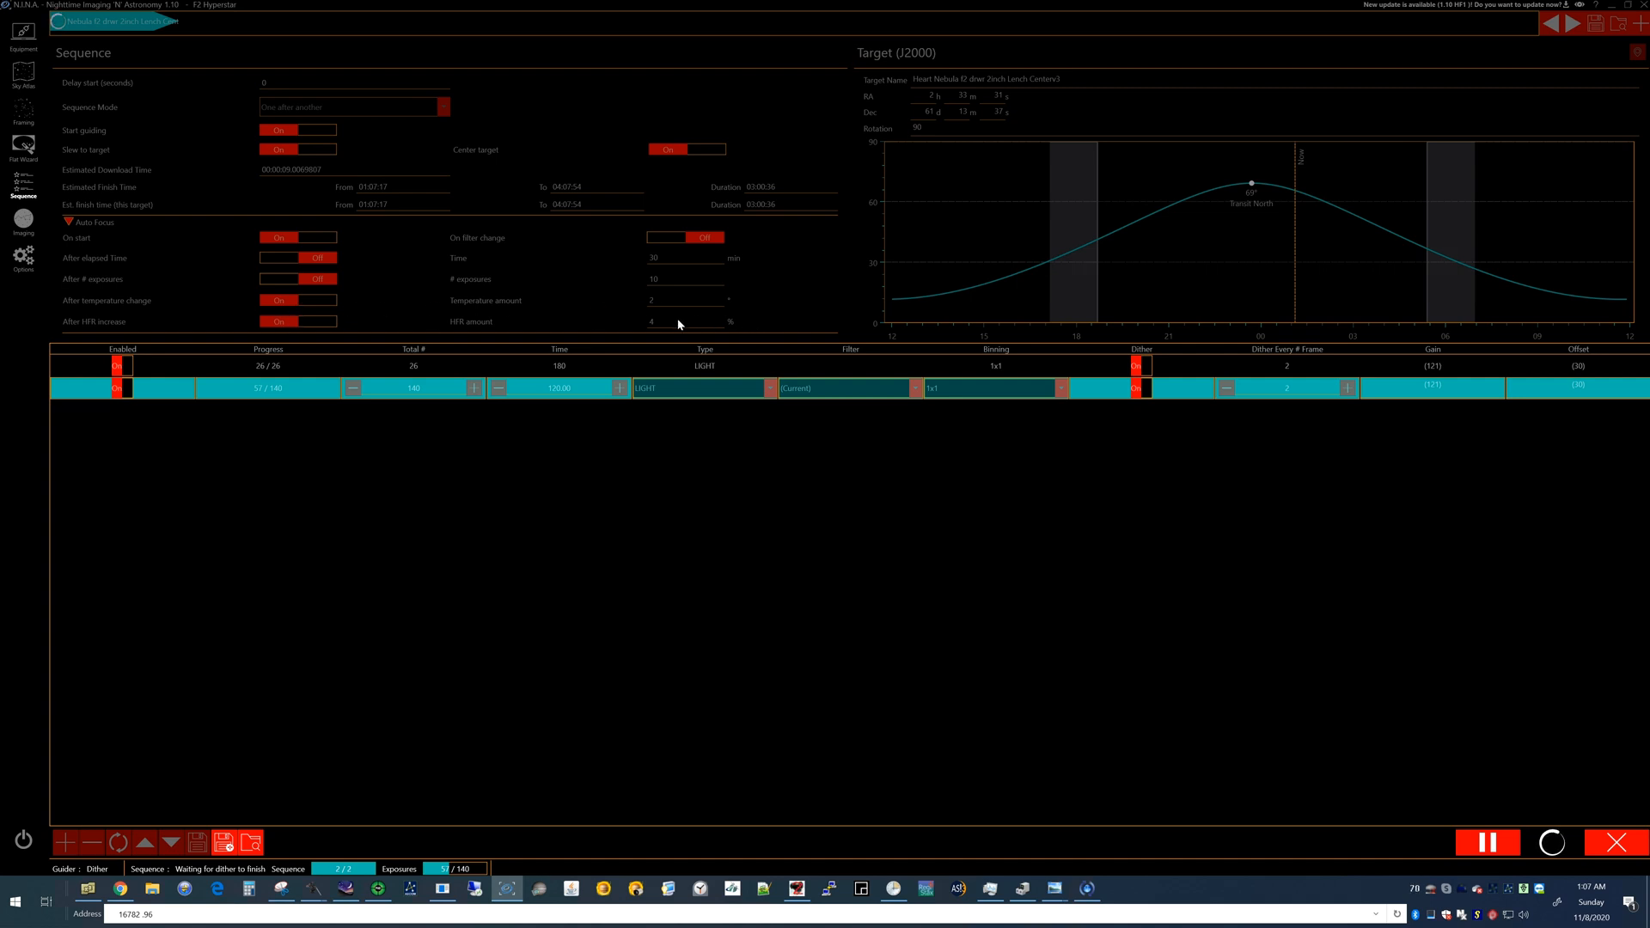
mouse_move(183, 232)
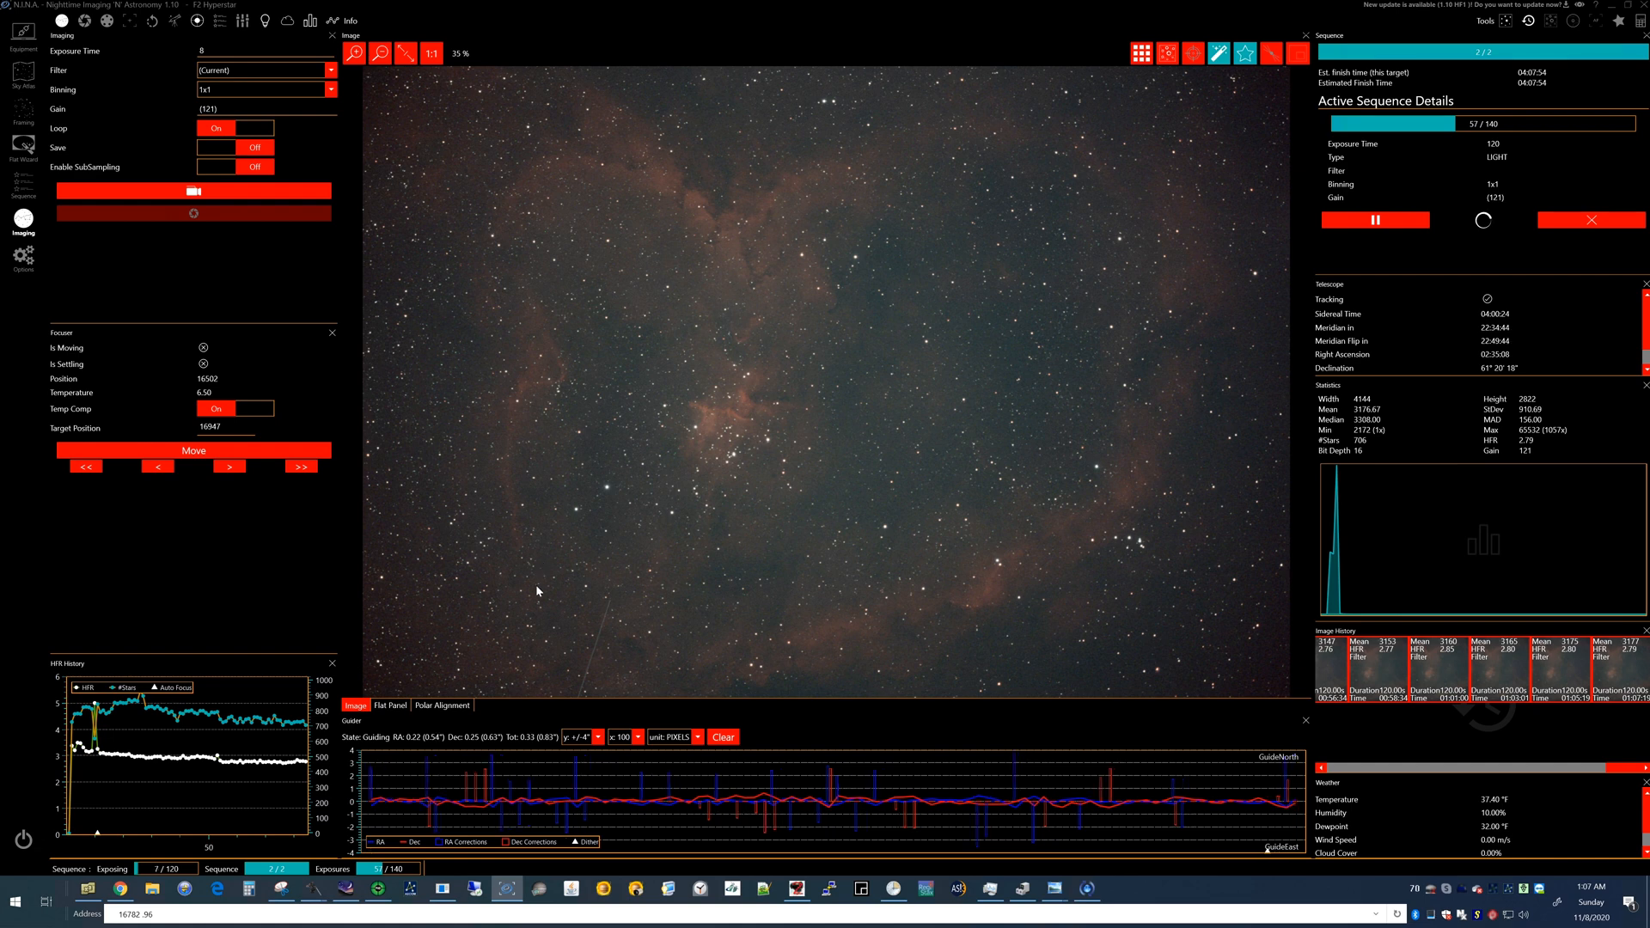
mouse_move(654, 621)
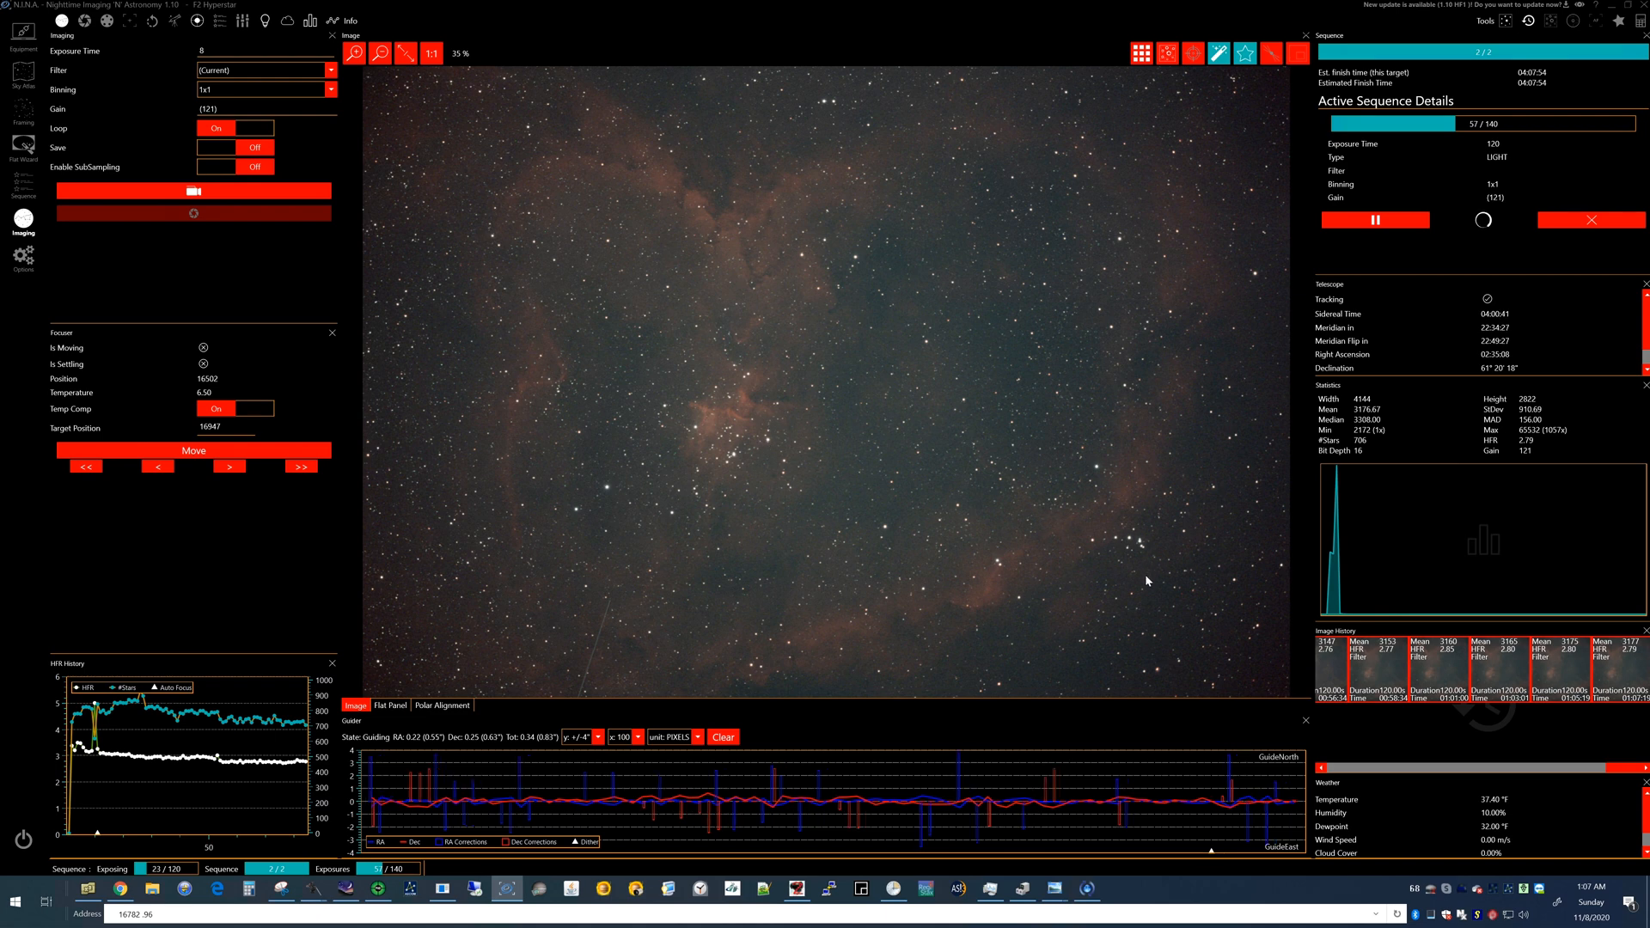
mouse_move(710, 210)
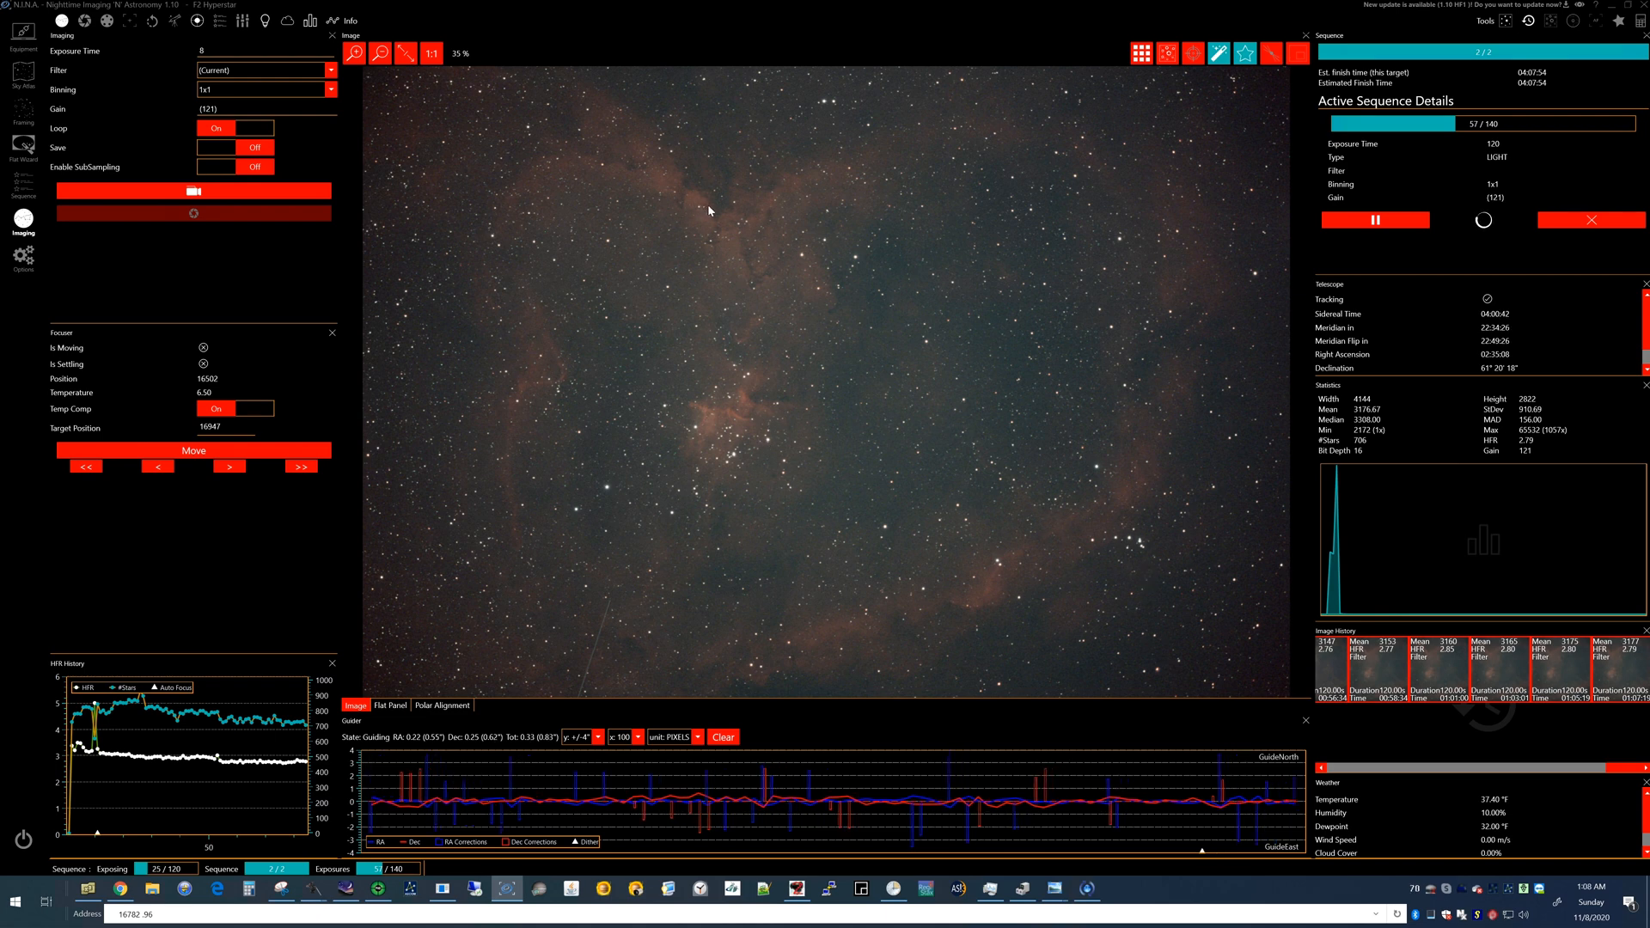
mouse_move(1033, 294)
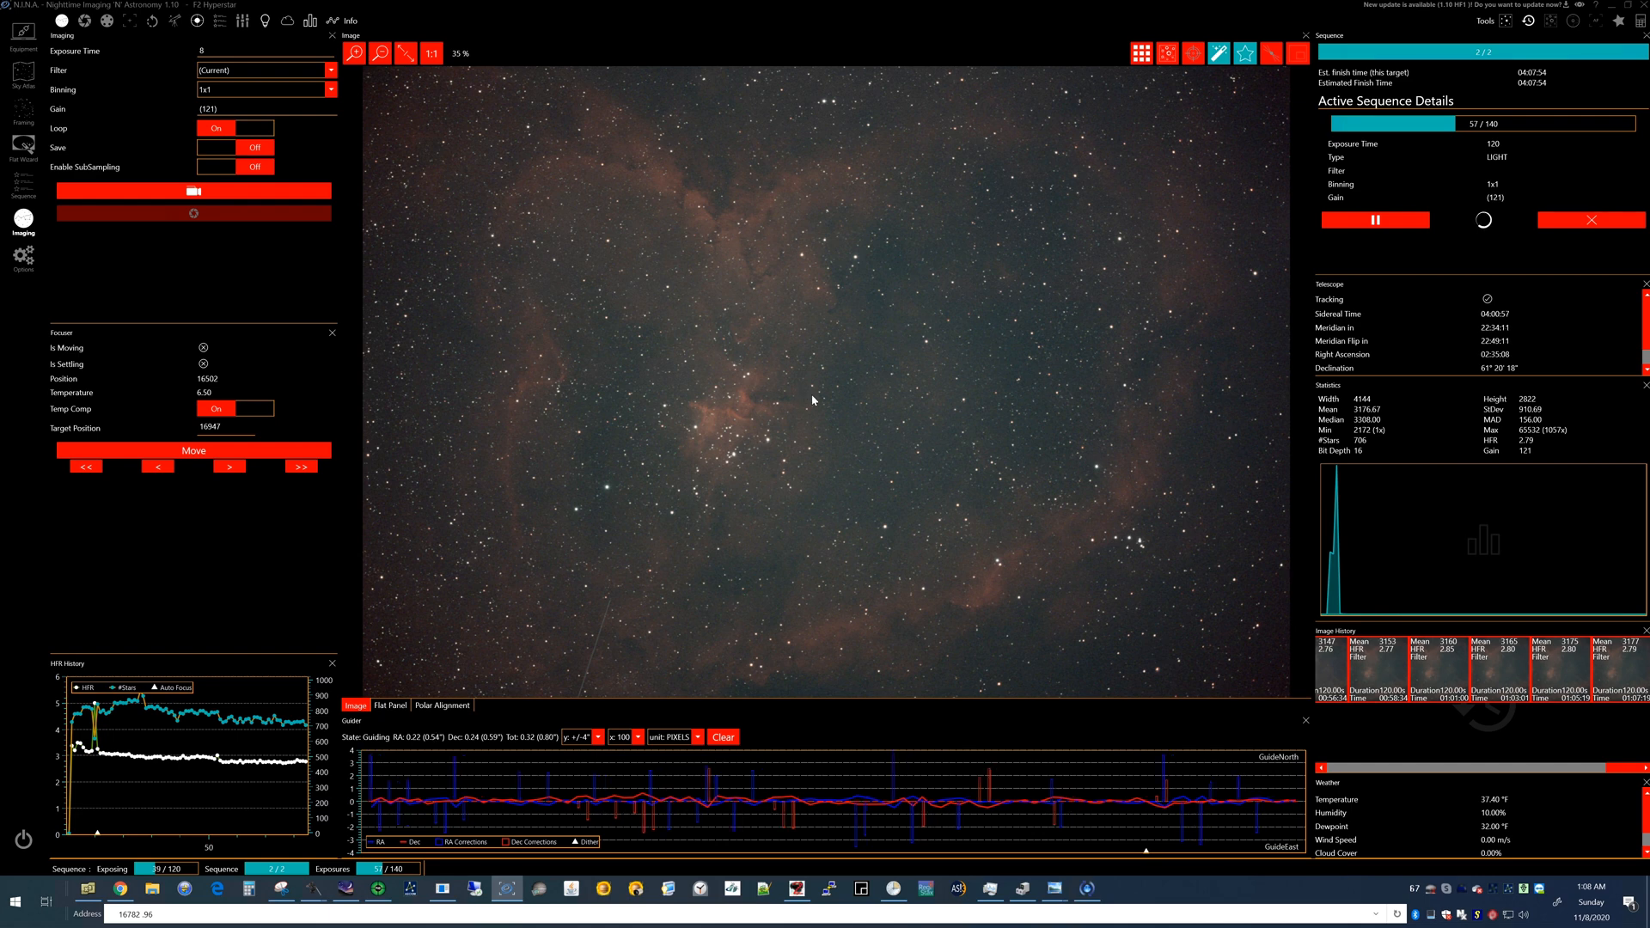
mouse_move(745, 524)
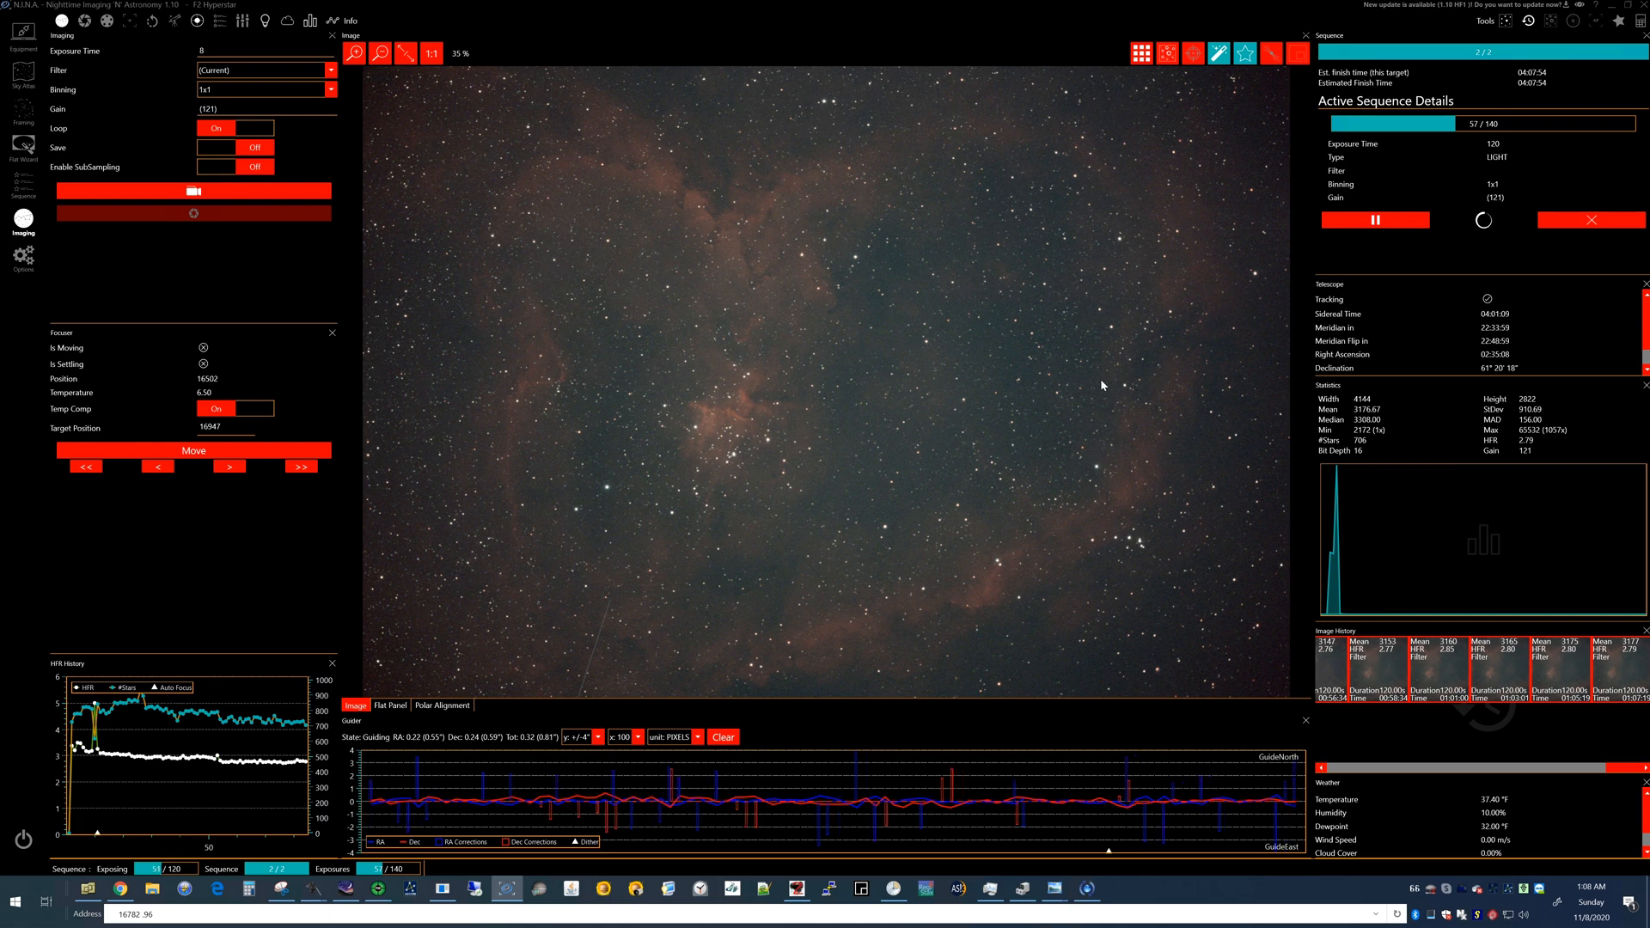
mouse_move(537, 247)
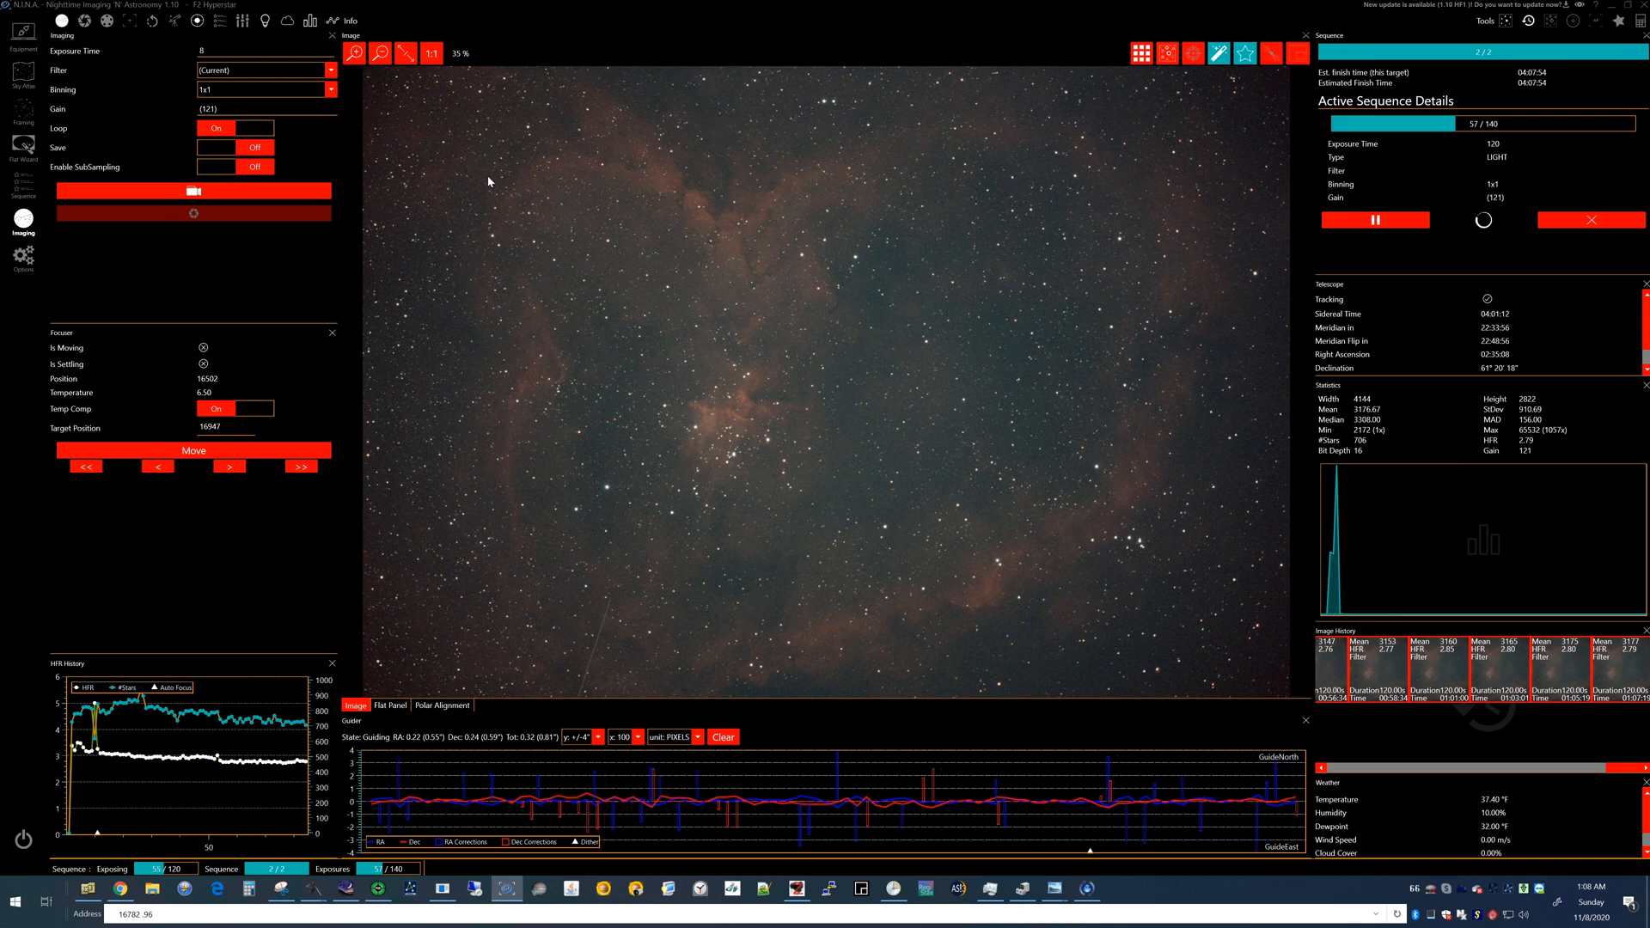
mouse_move(607, 486)
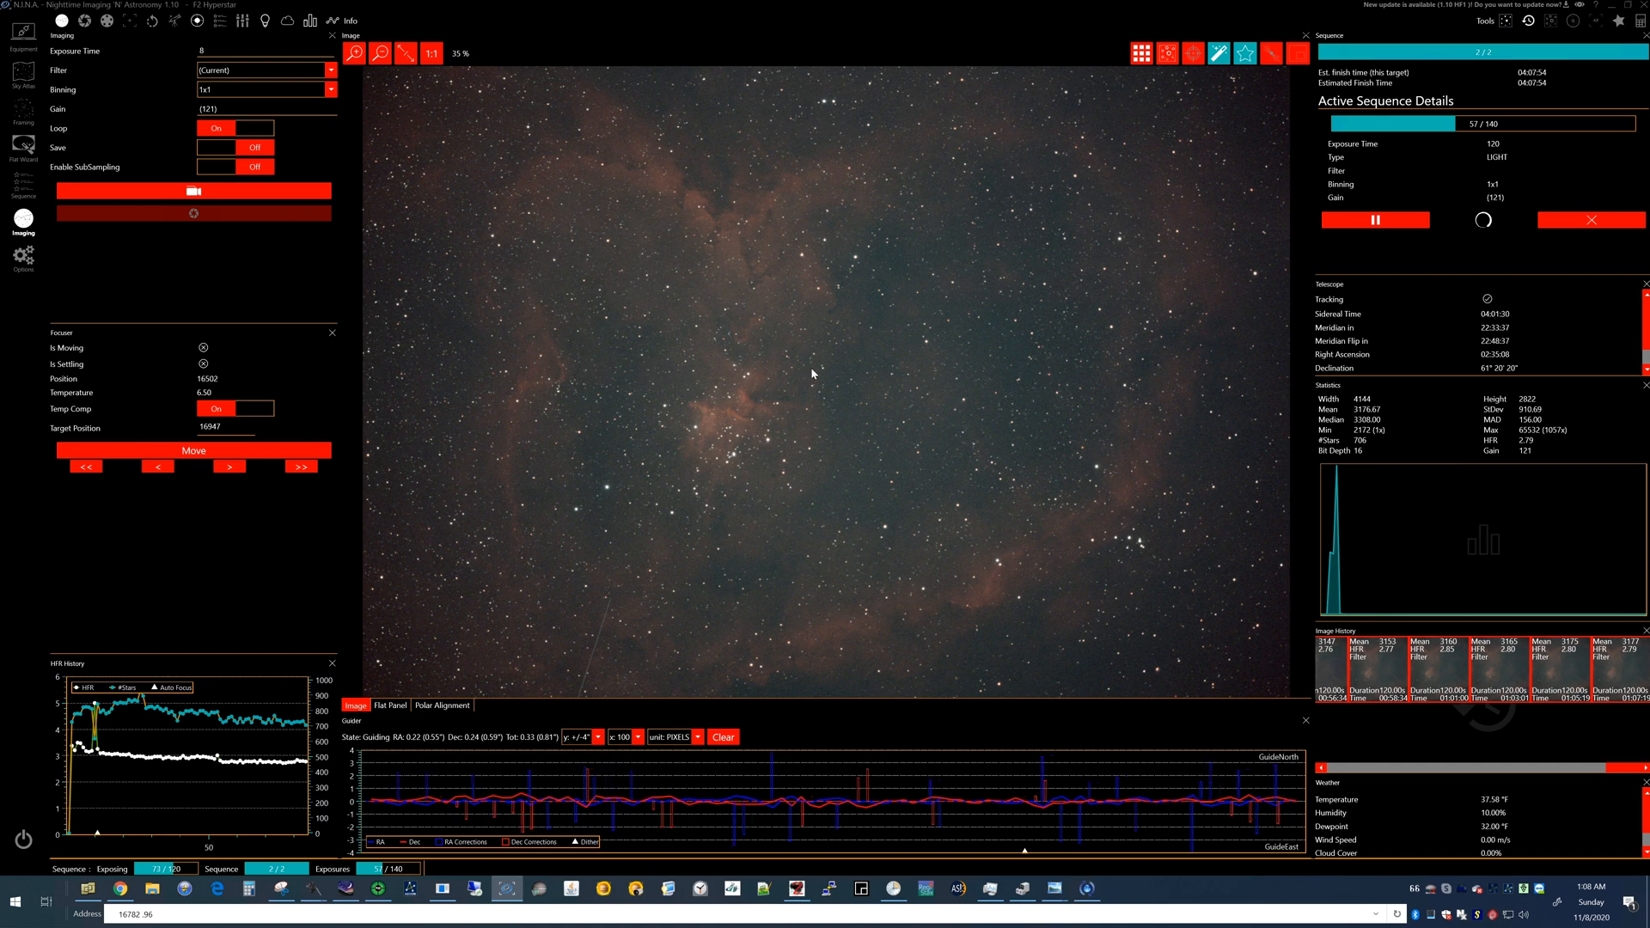
mouse_move(686, 380)
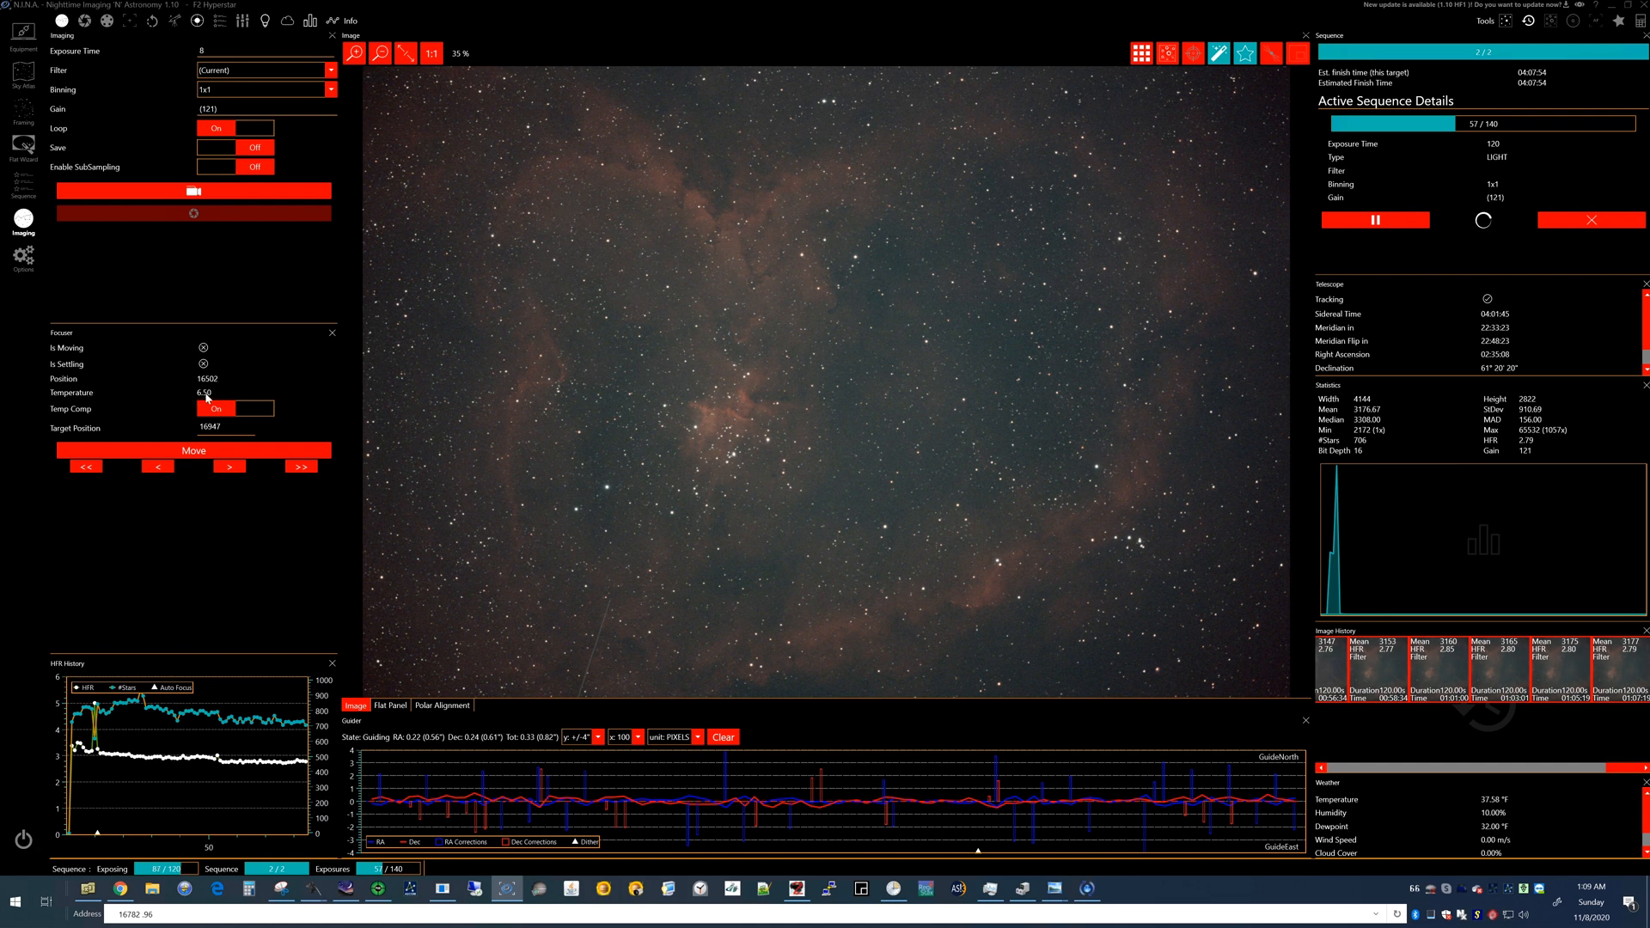
mouse_move(205, 402)
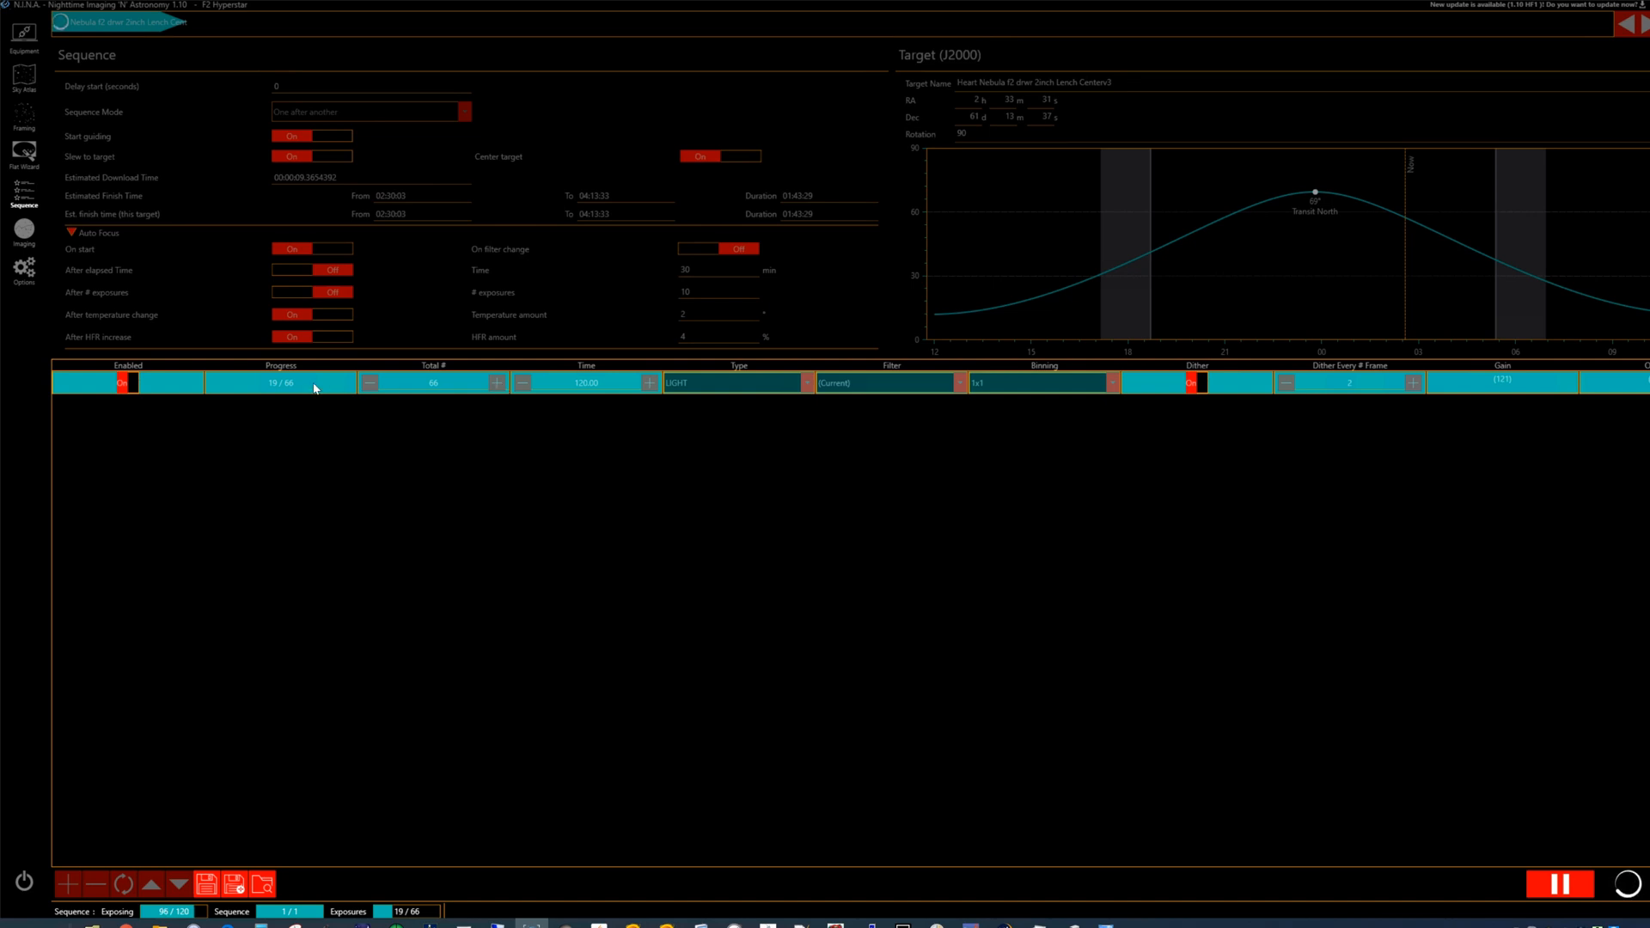
mouse_move(526, 172)
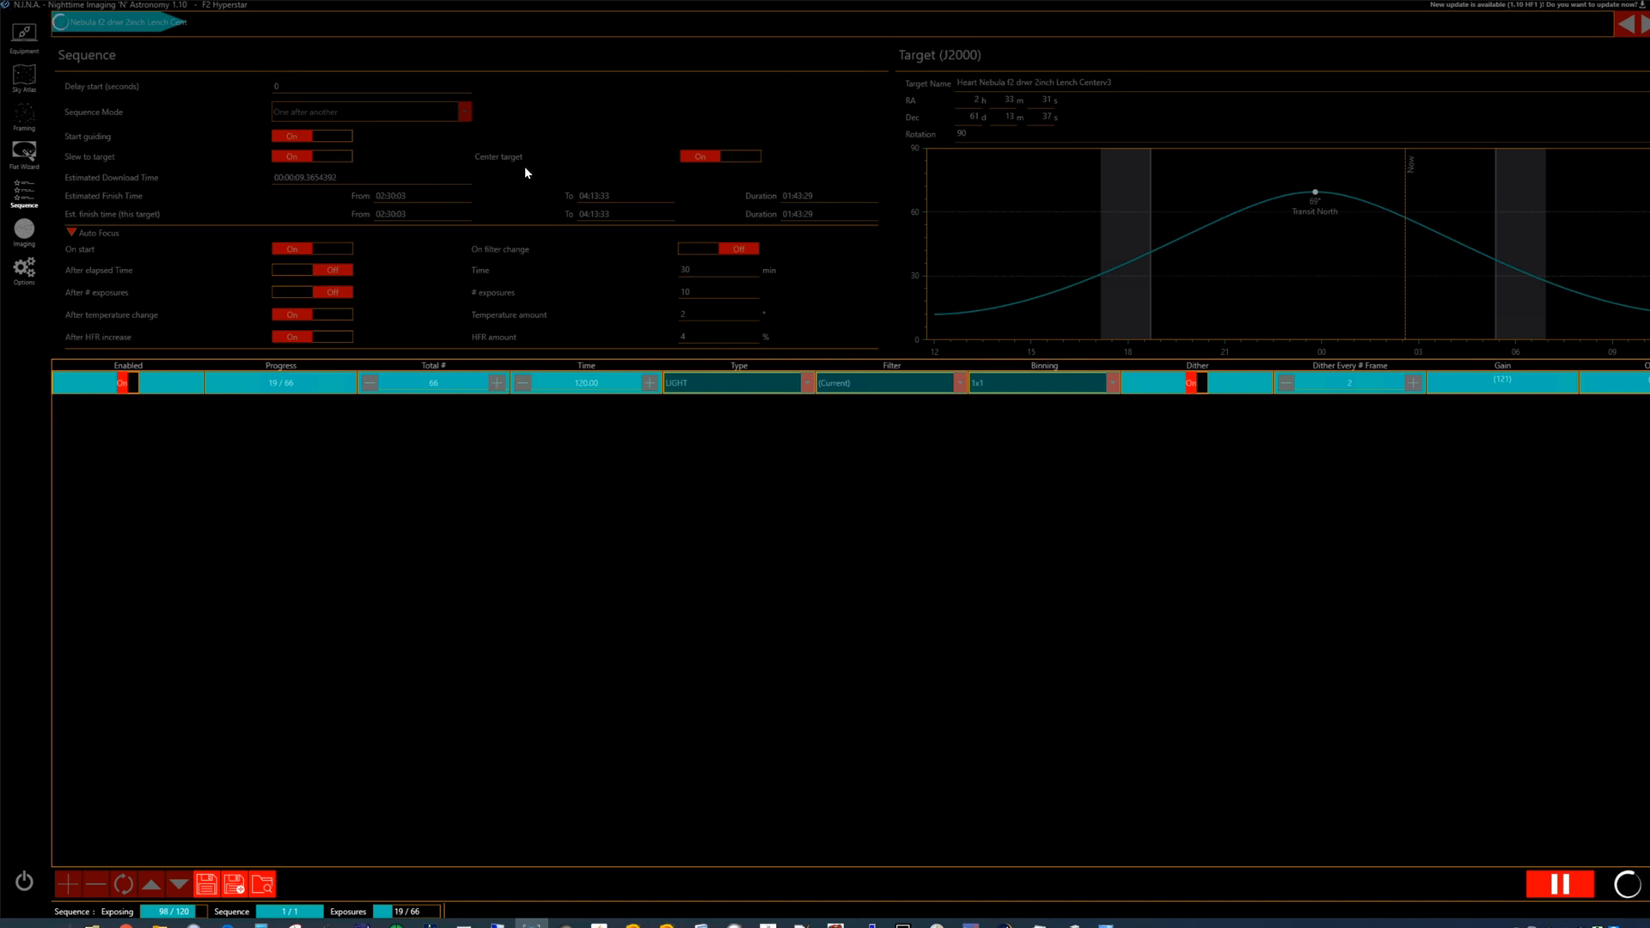
mouse_move(376, 196)
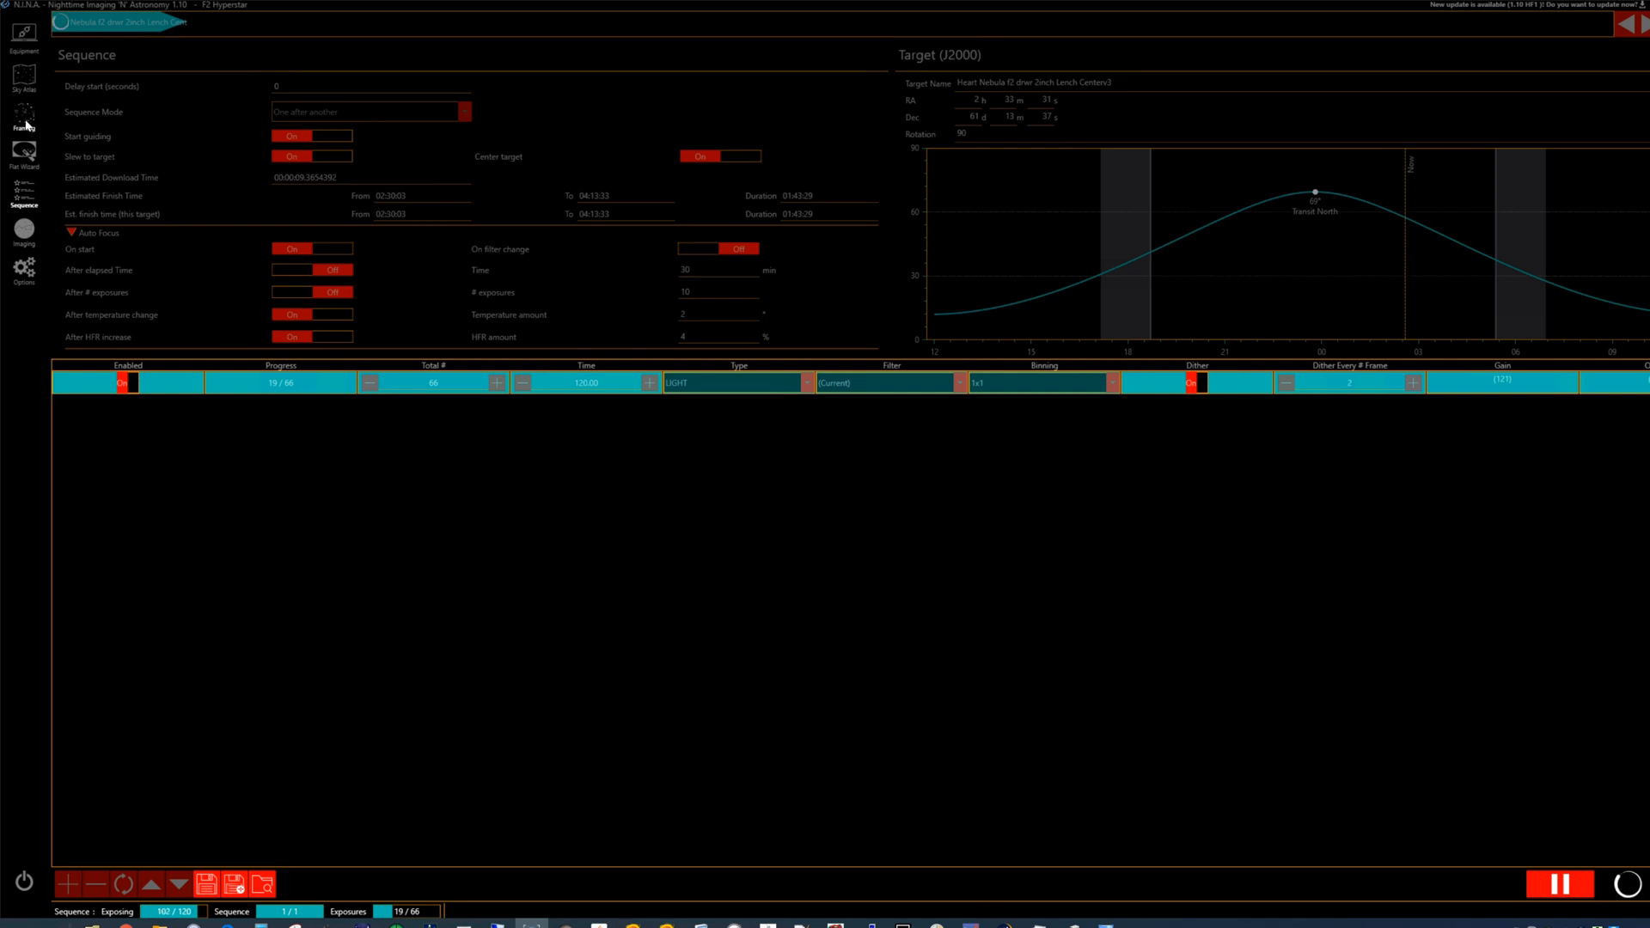
Step: Bring up the framing wizard for the Heart Nebula v2 target
left_click(22, 115)
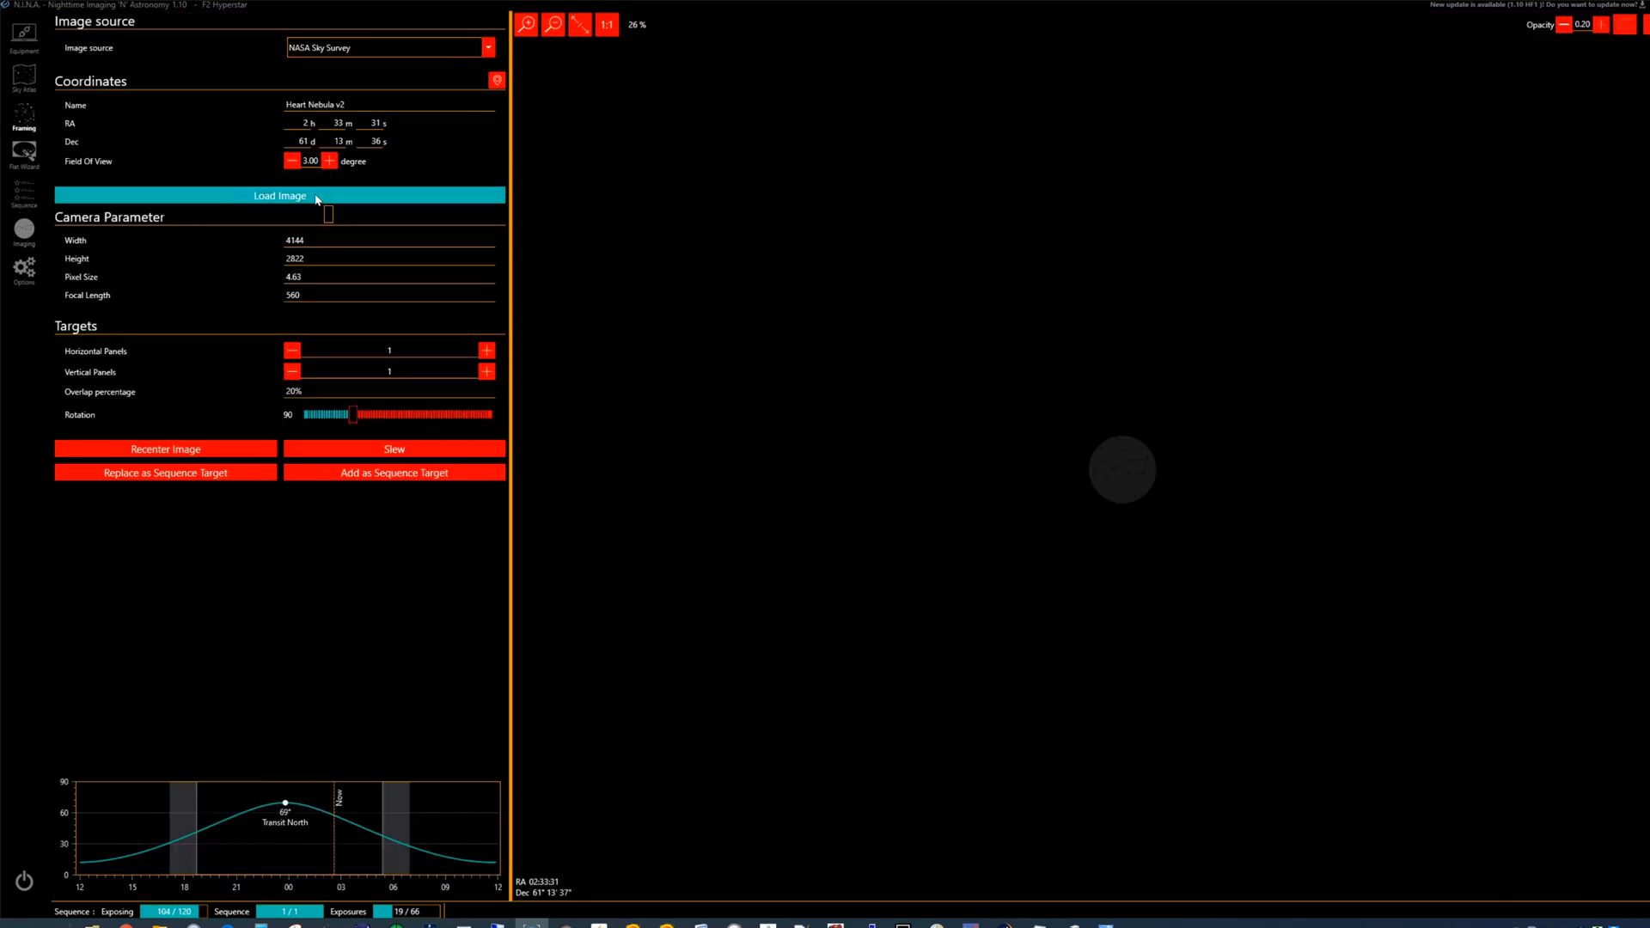
Step: Load the NASA Sky Survey image of Heart Nebula v2 with the camera frame overlaid, then return to imaging
left_click(280, 195)
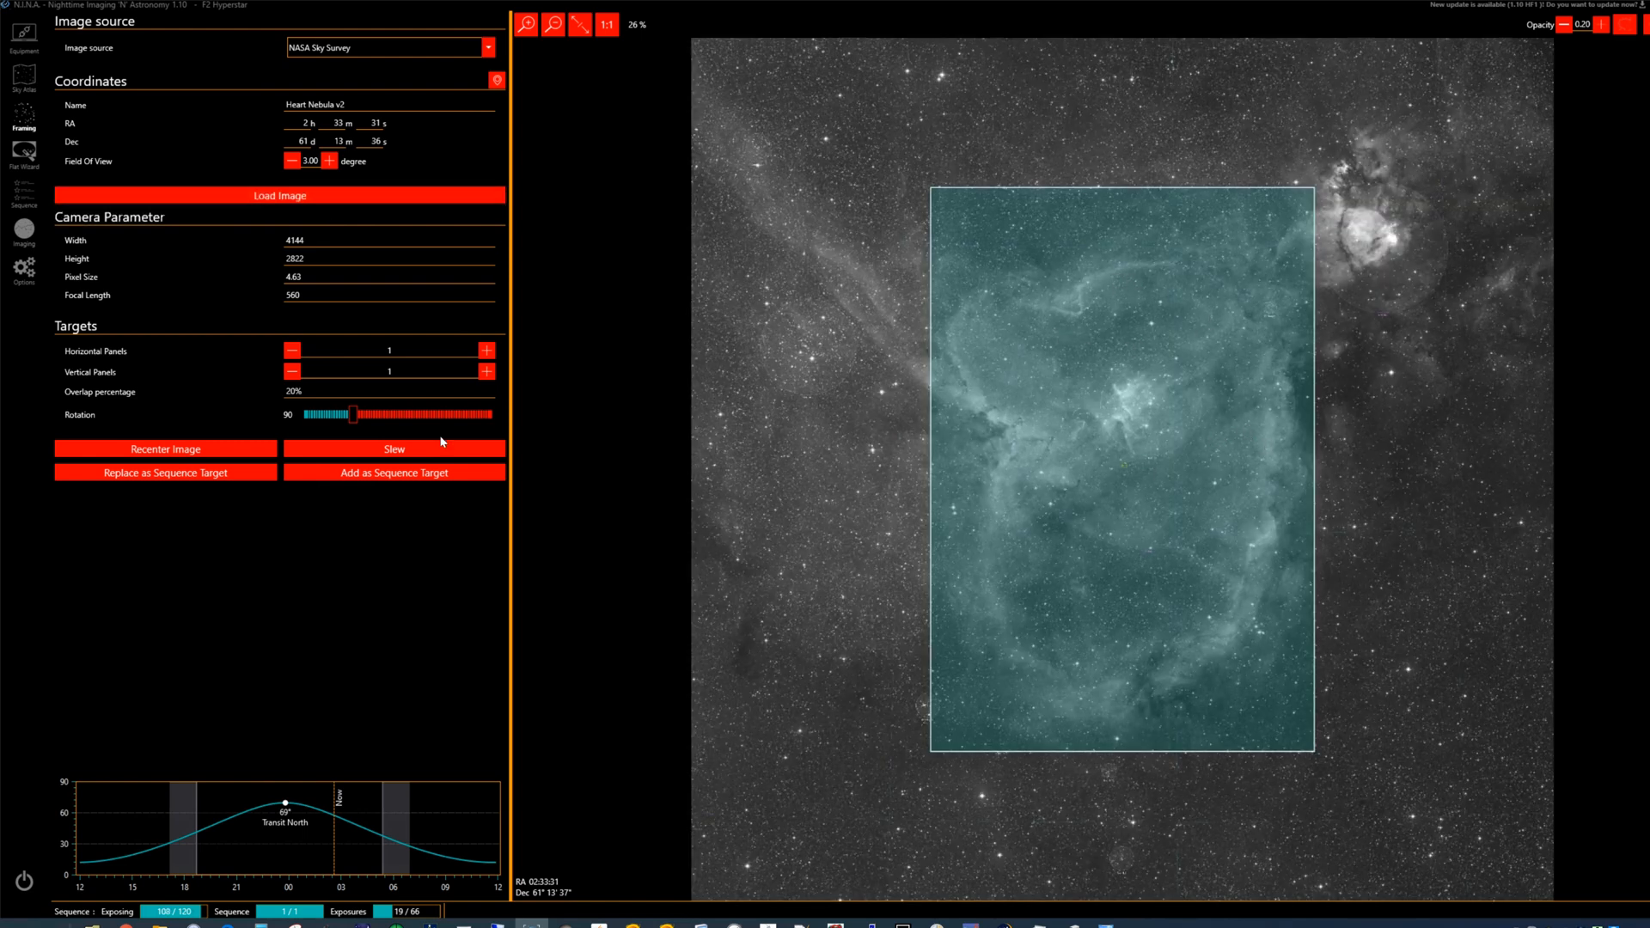
left_click(165, 449)
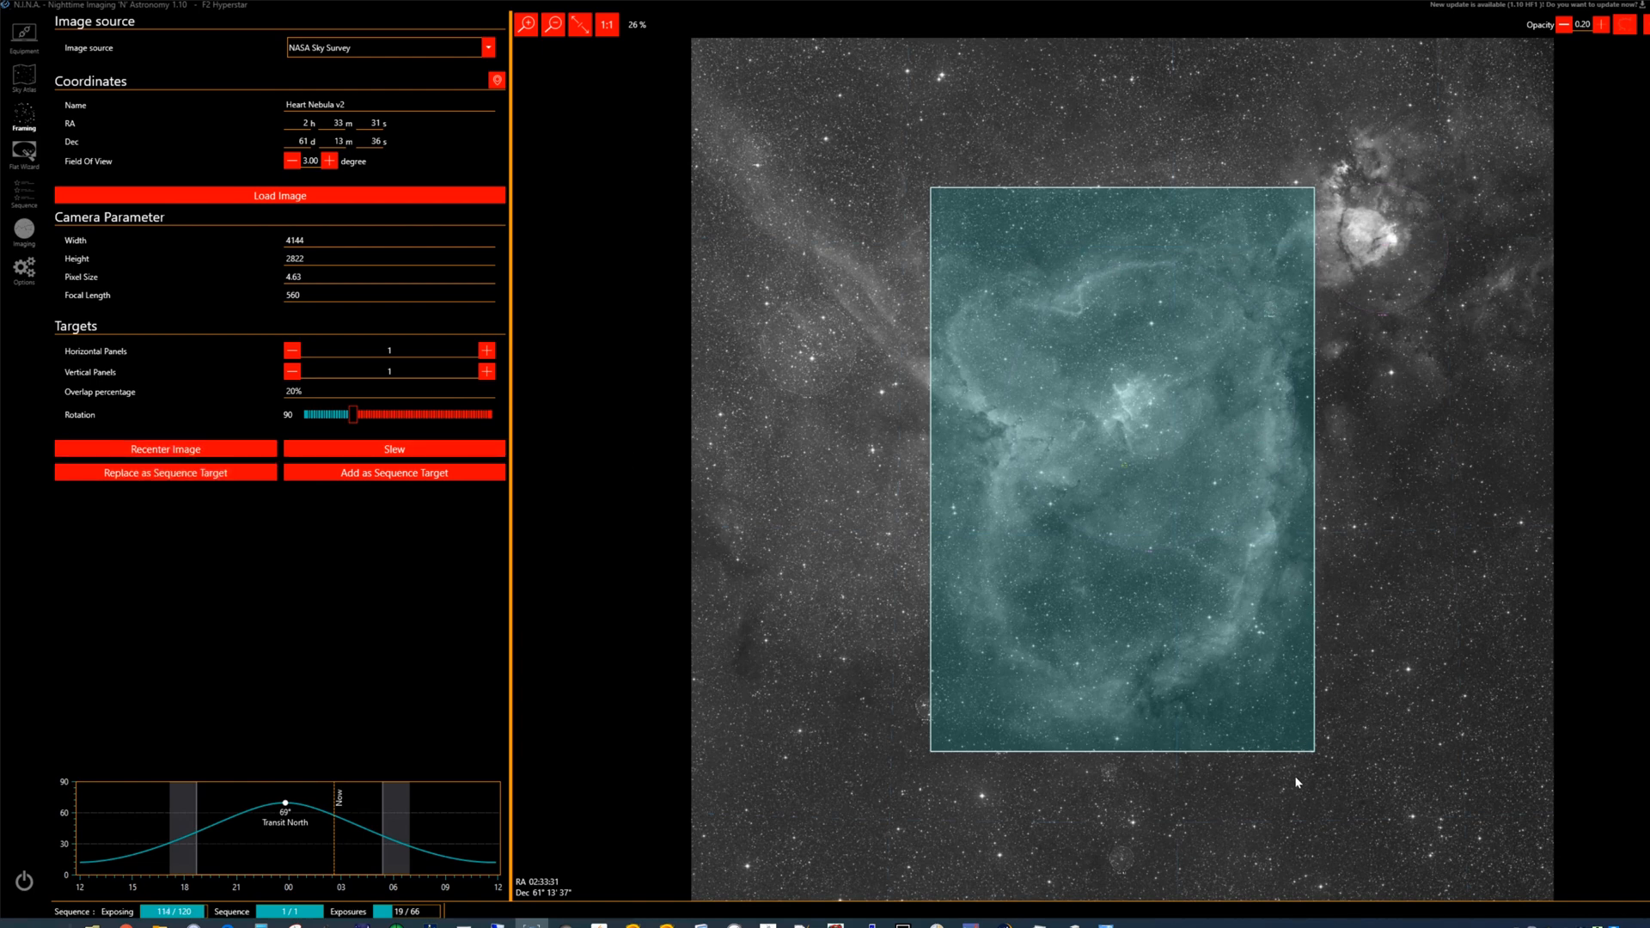
mouse_move(940, 251)
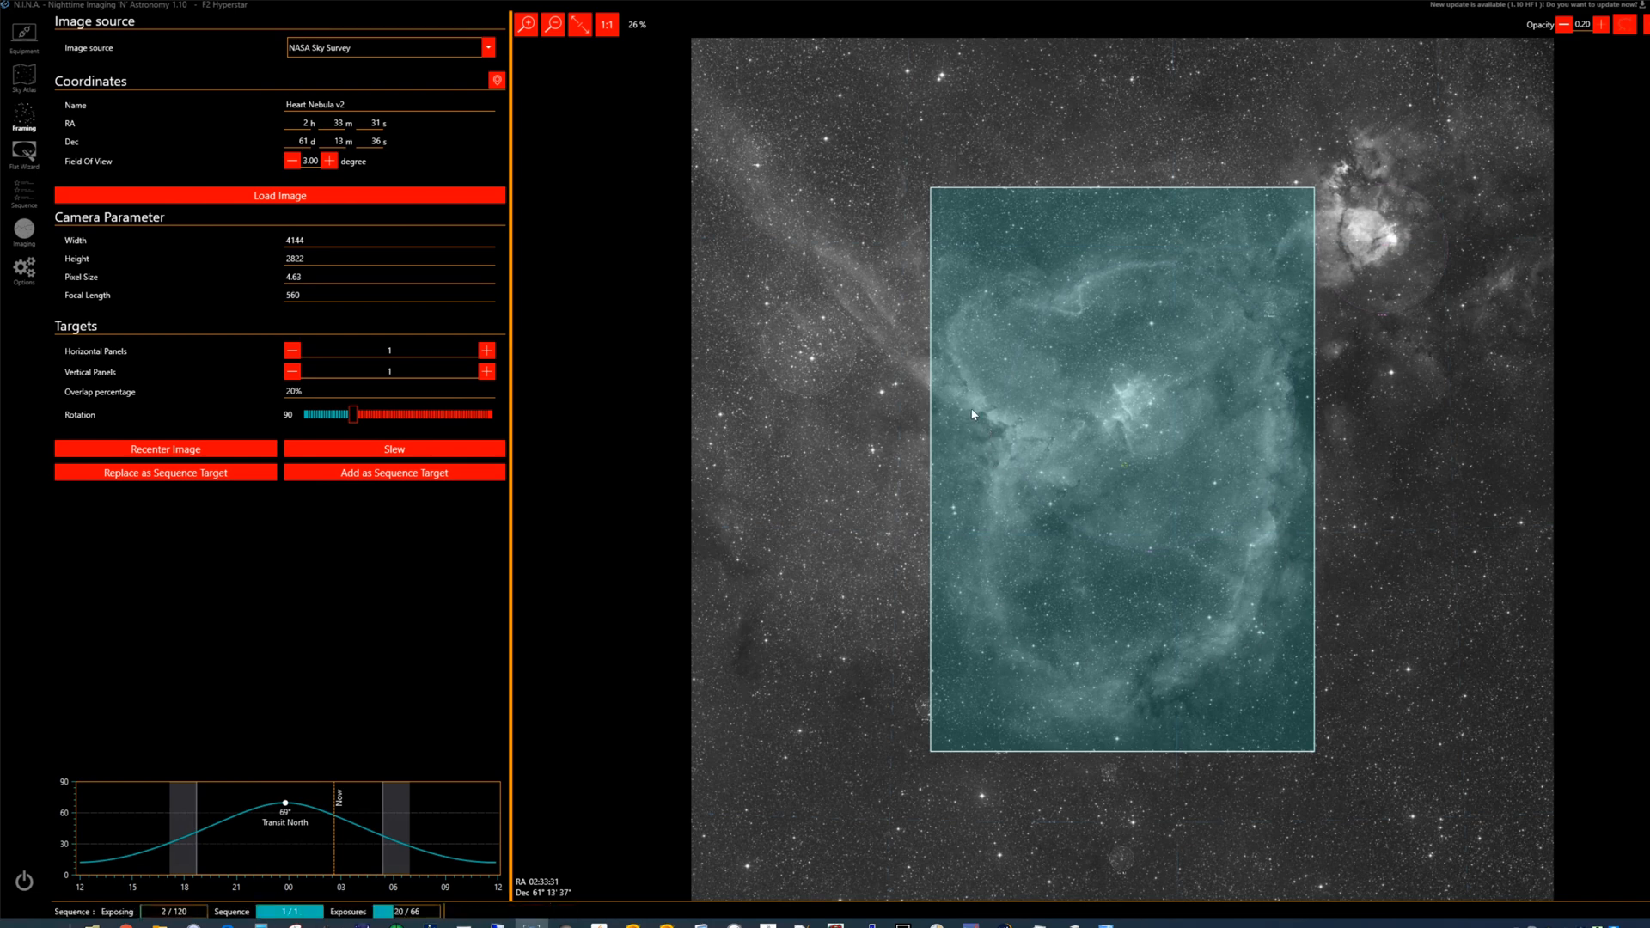
mouse_move(1194, 379)
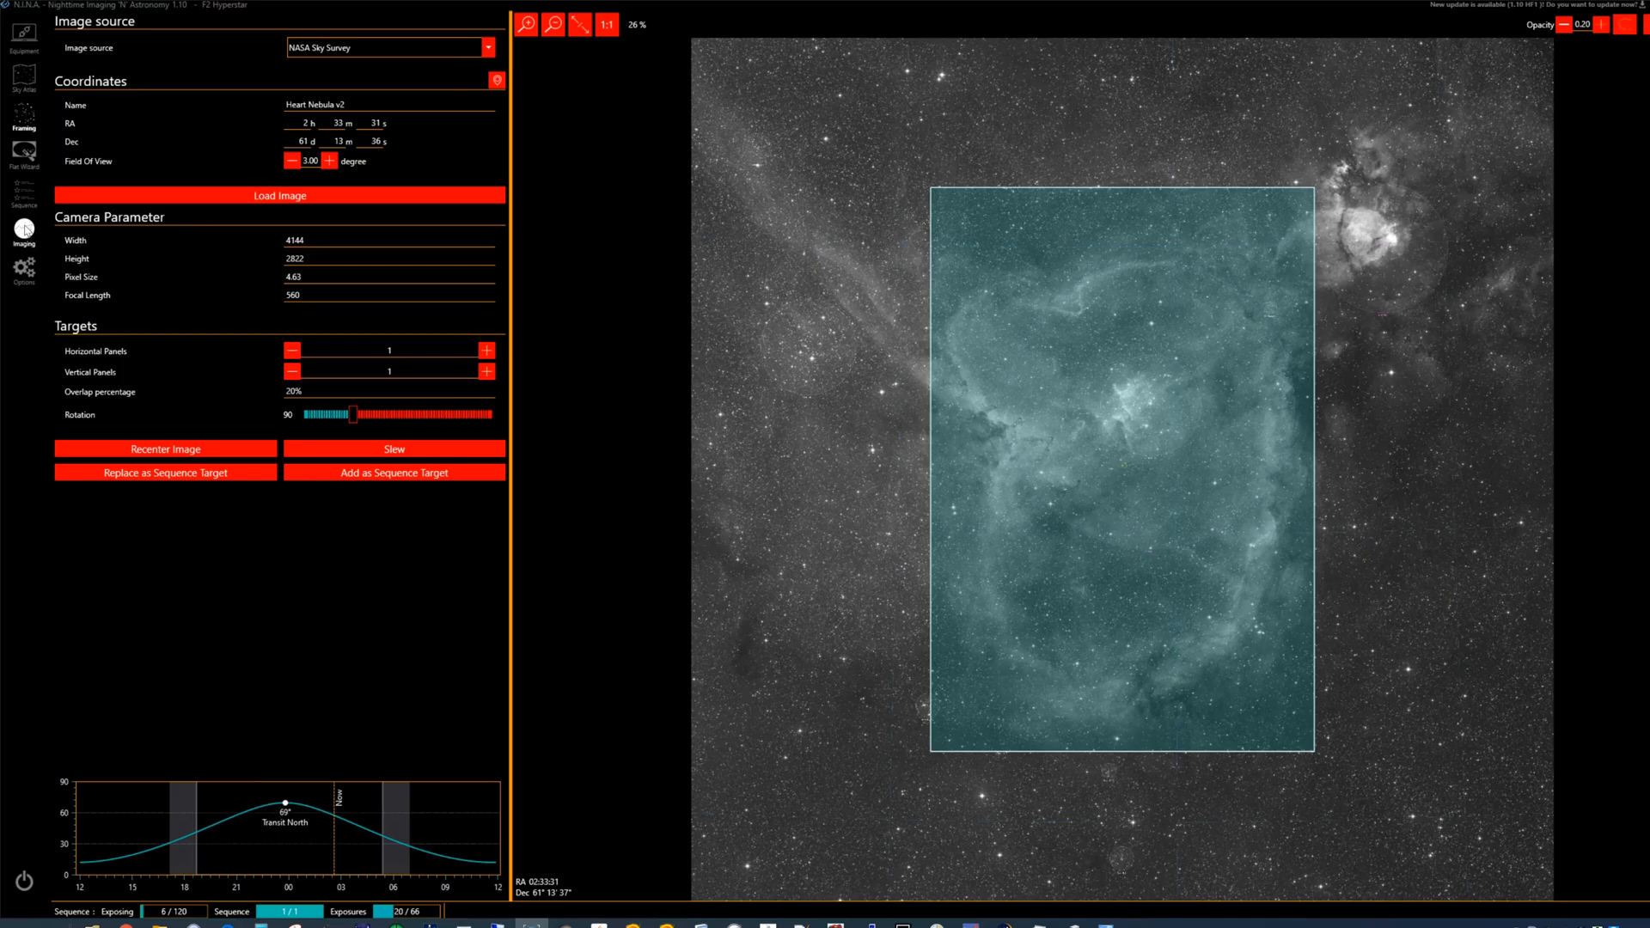
left_click(22, 221)
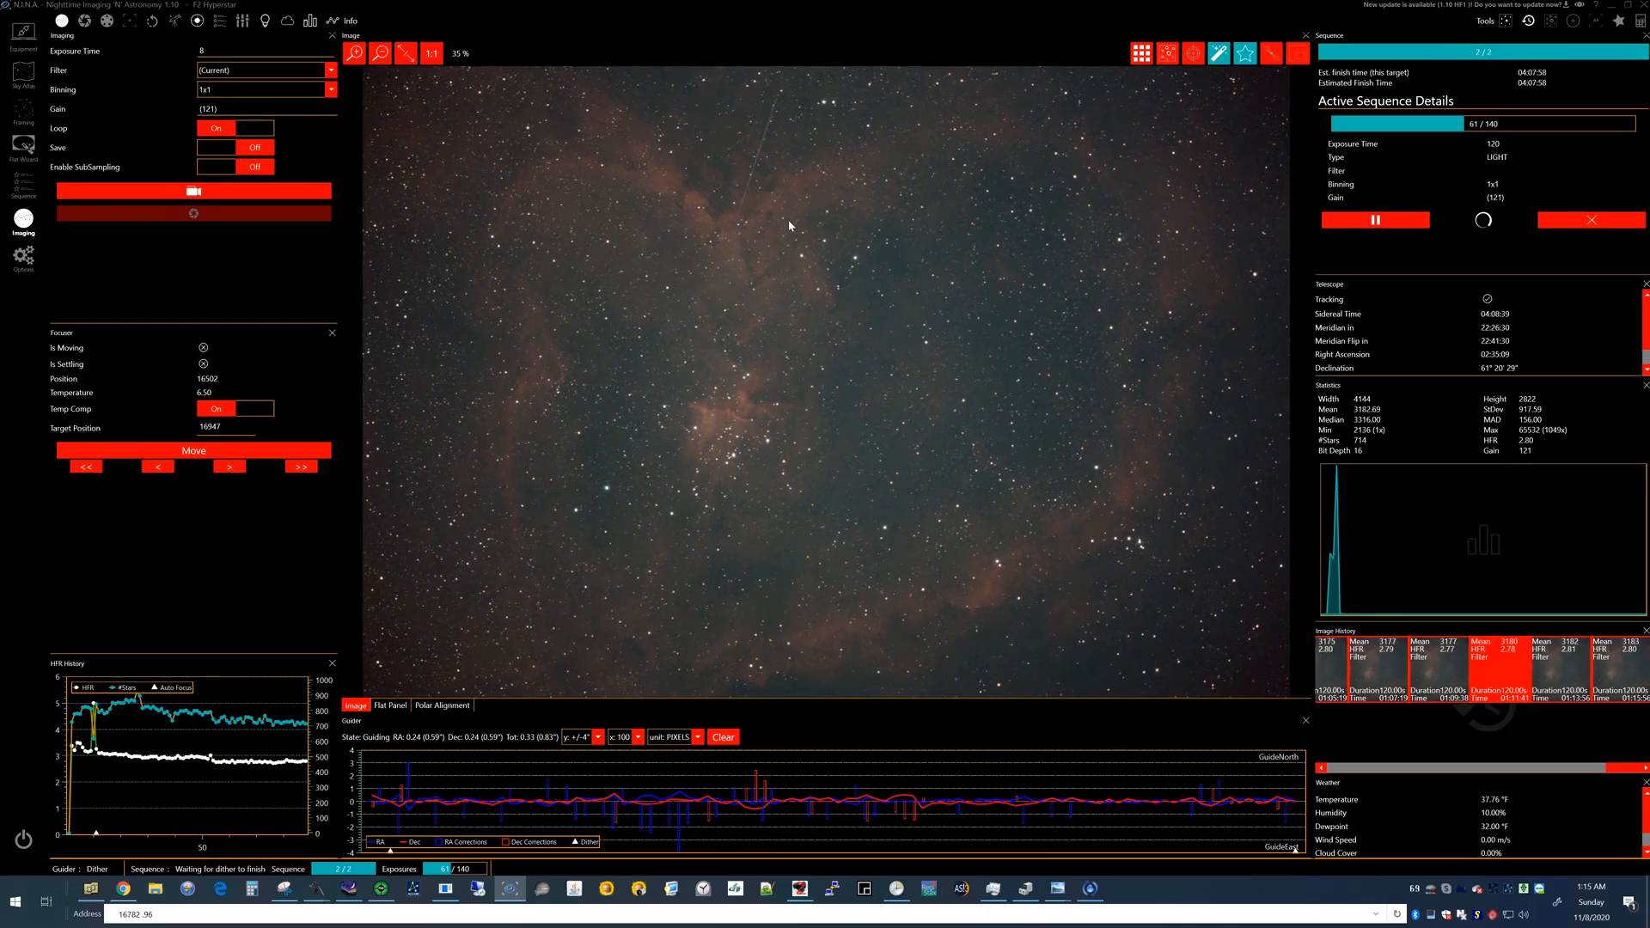
mouse_move(674, 471)
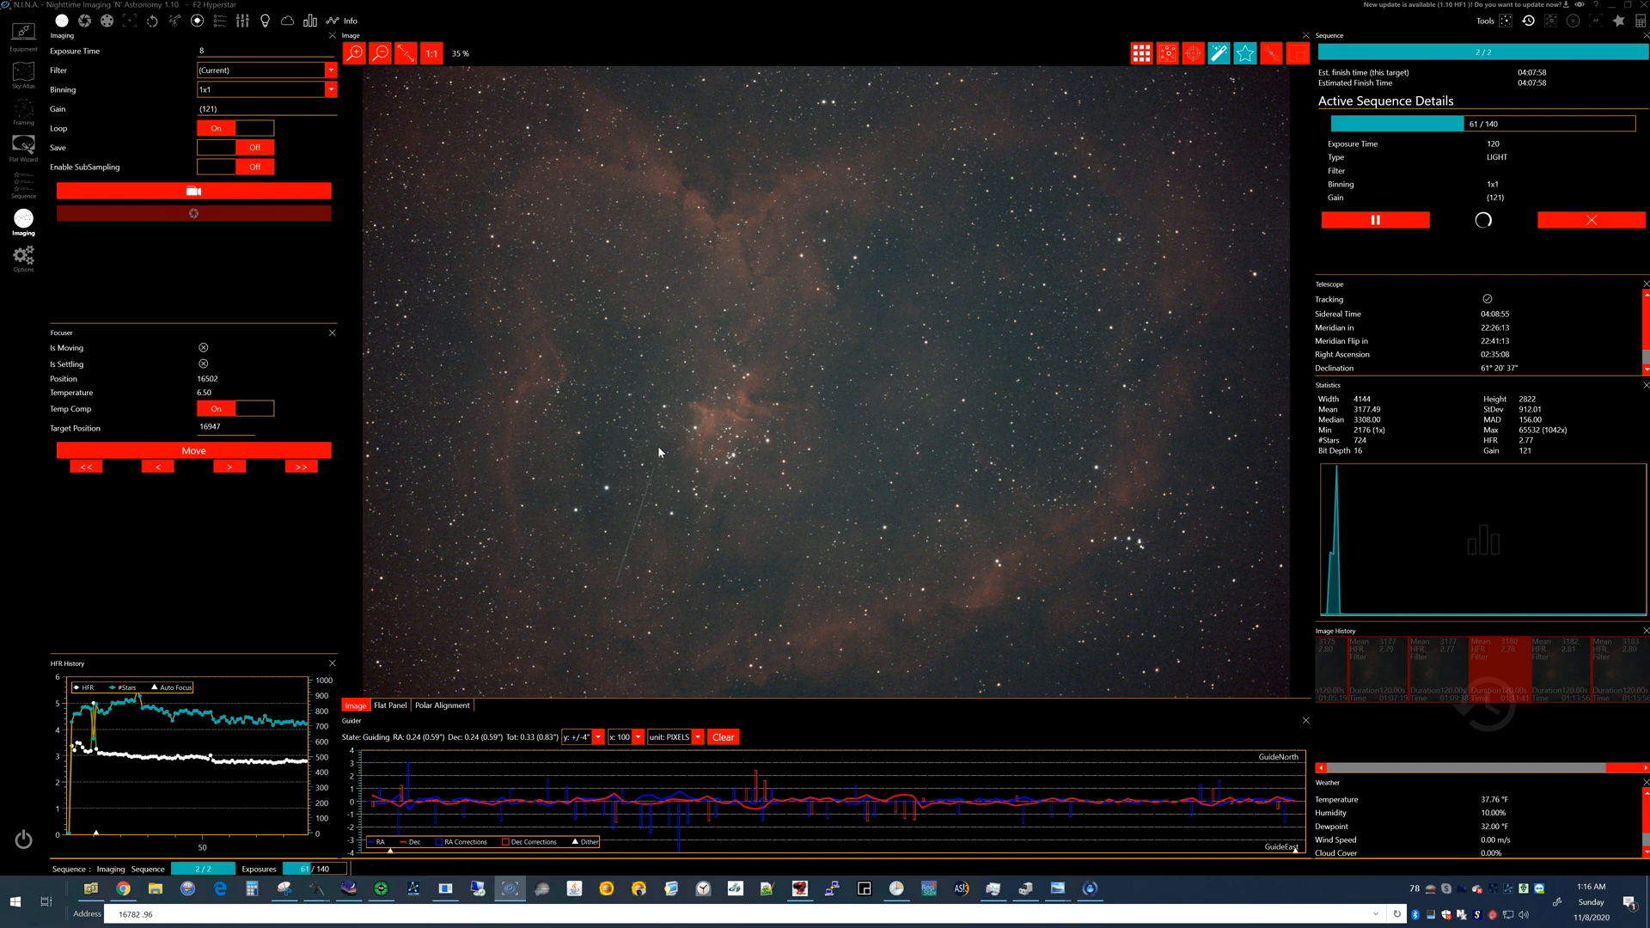
mouse_move(681, 369)
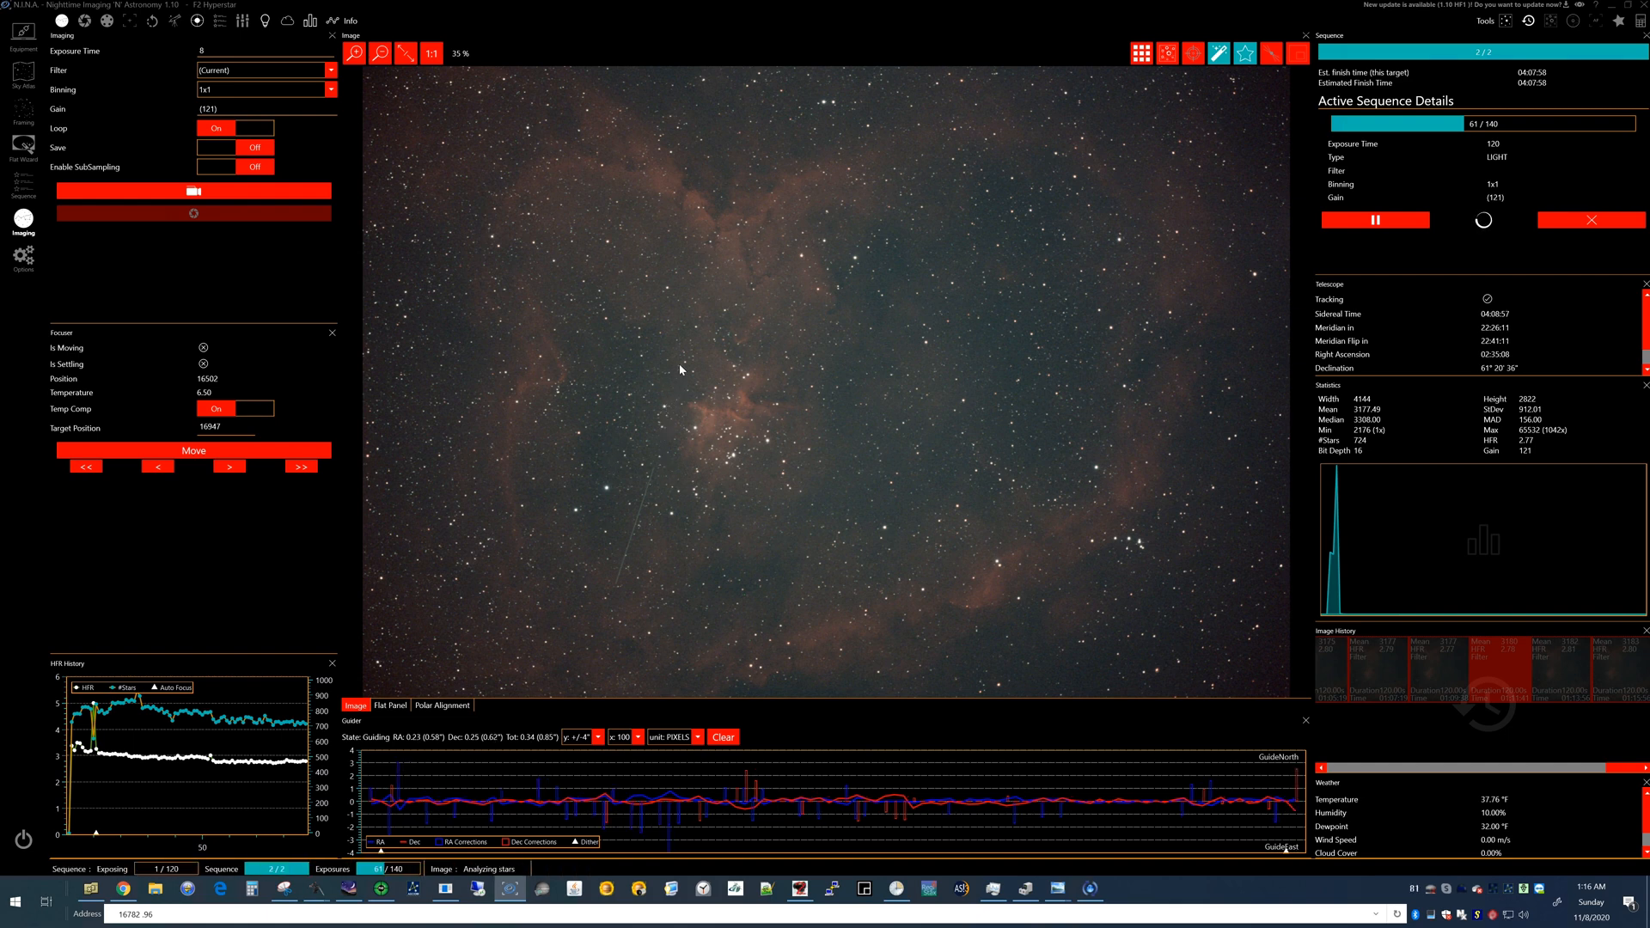